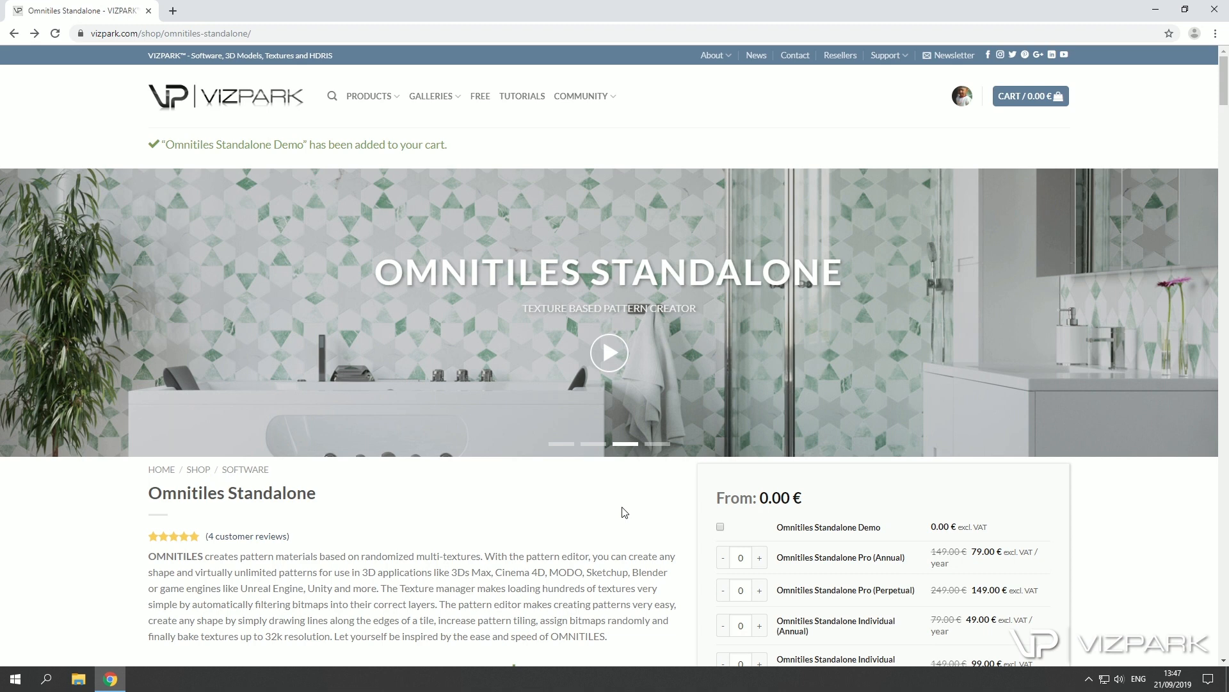
mouse_move(622, 516)
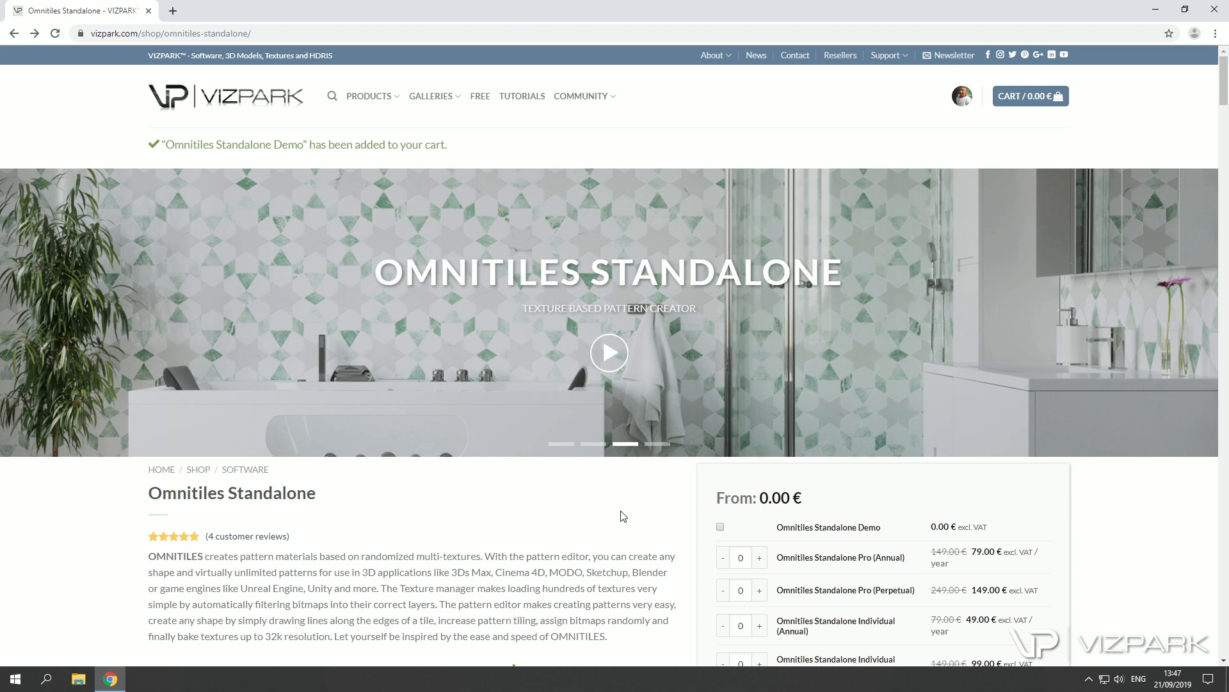
mouse_move(614, 509)
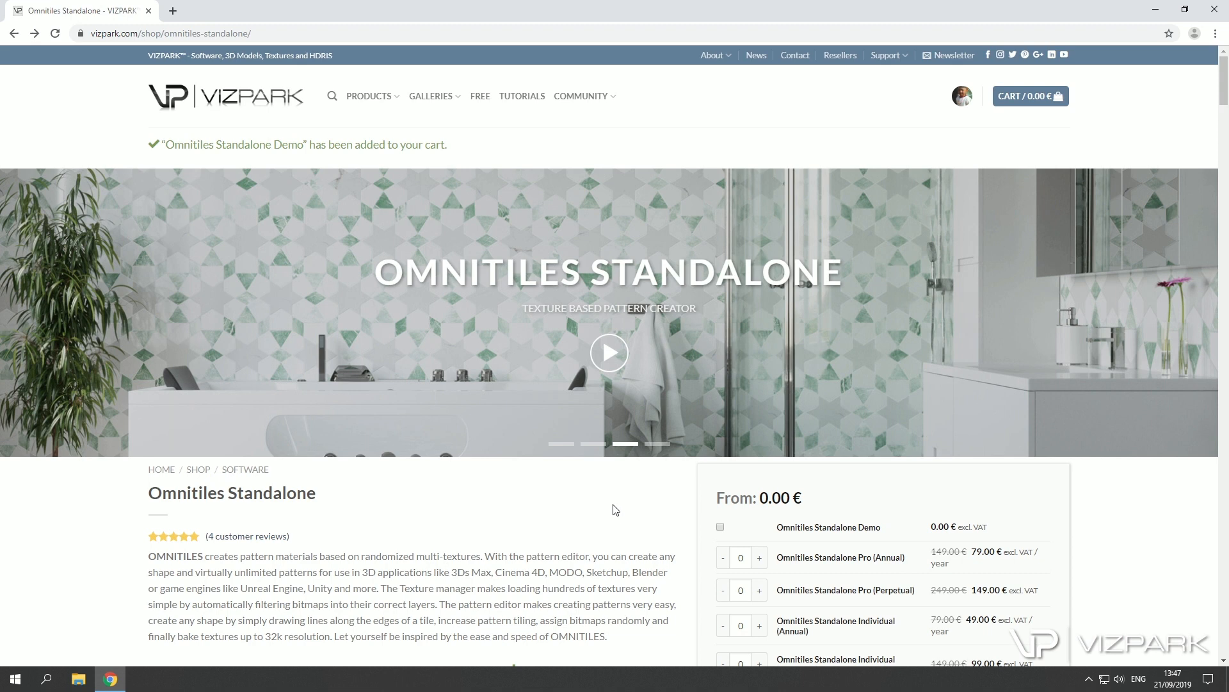
mouse_move(628, 500)
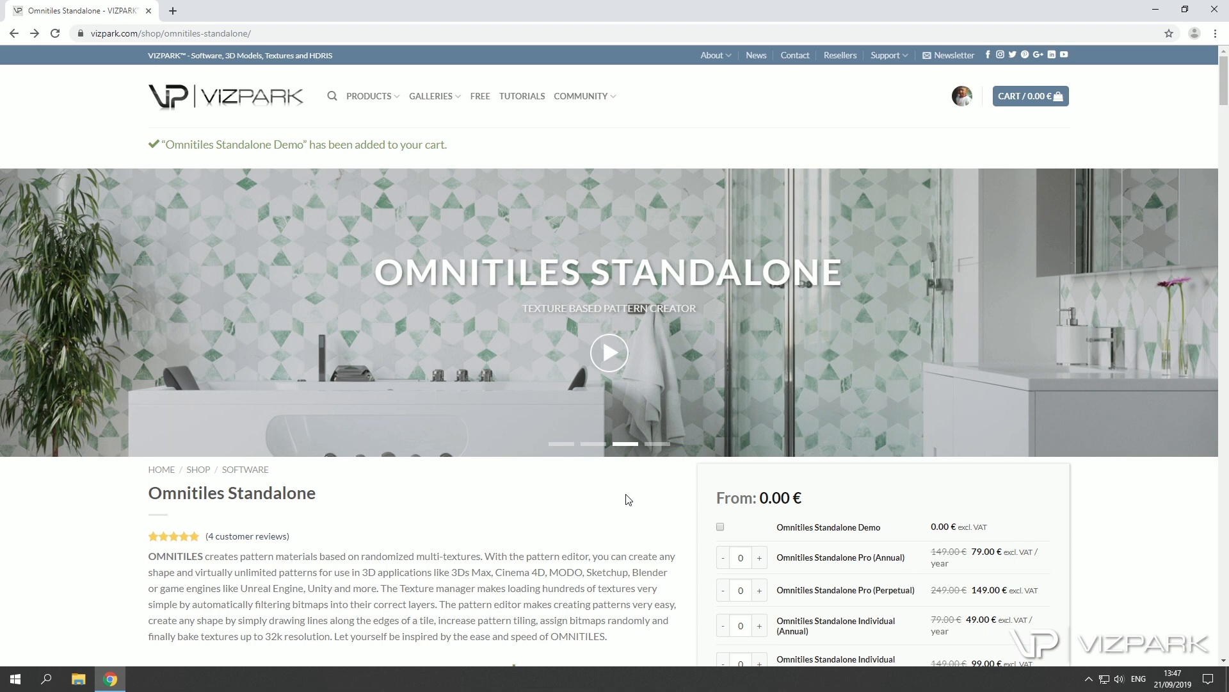
Step: Compare the Omnitiles individual, professional and studio license prices on the product page
scroll("down", 3)
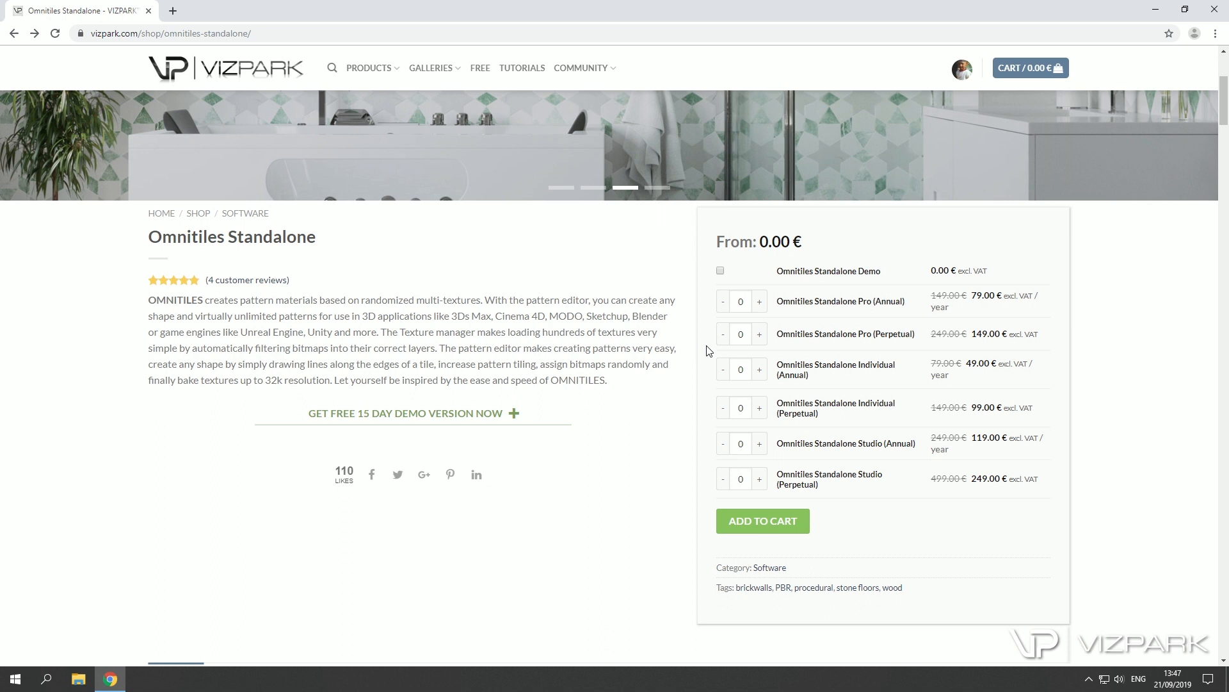
mouse_move(801, 283)
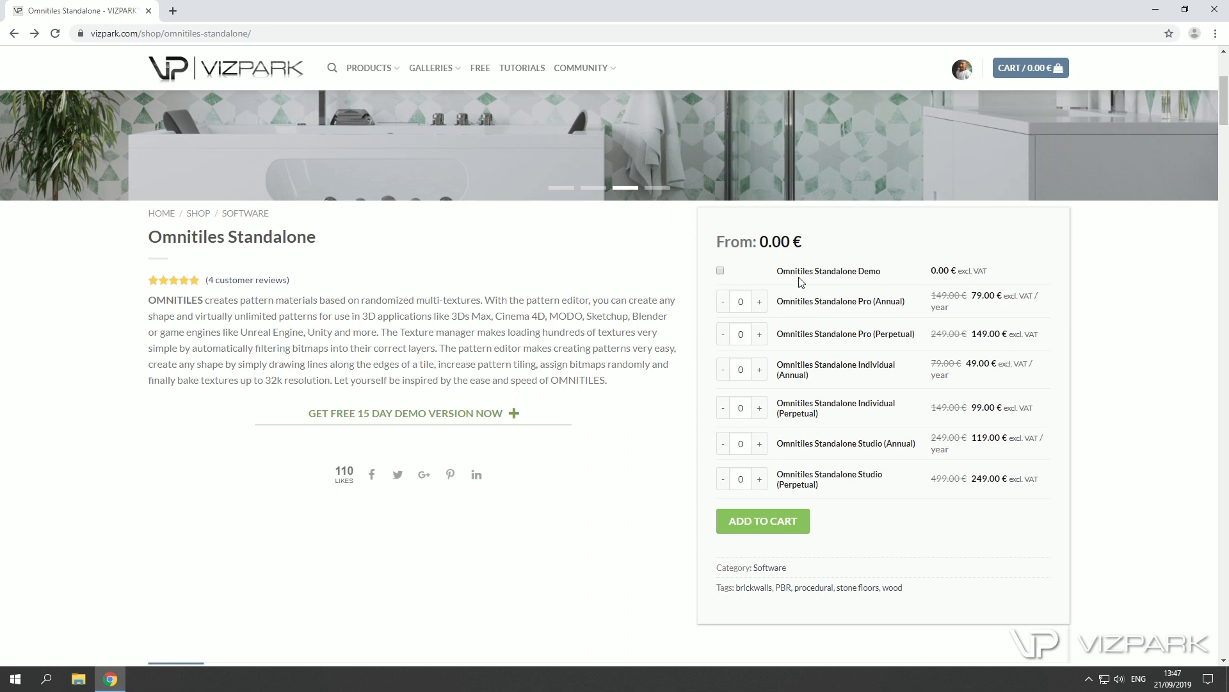
mouse_move(1069, 413)
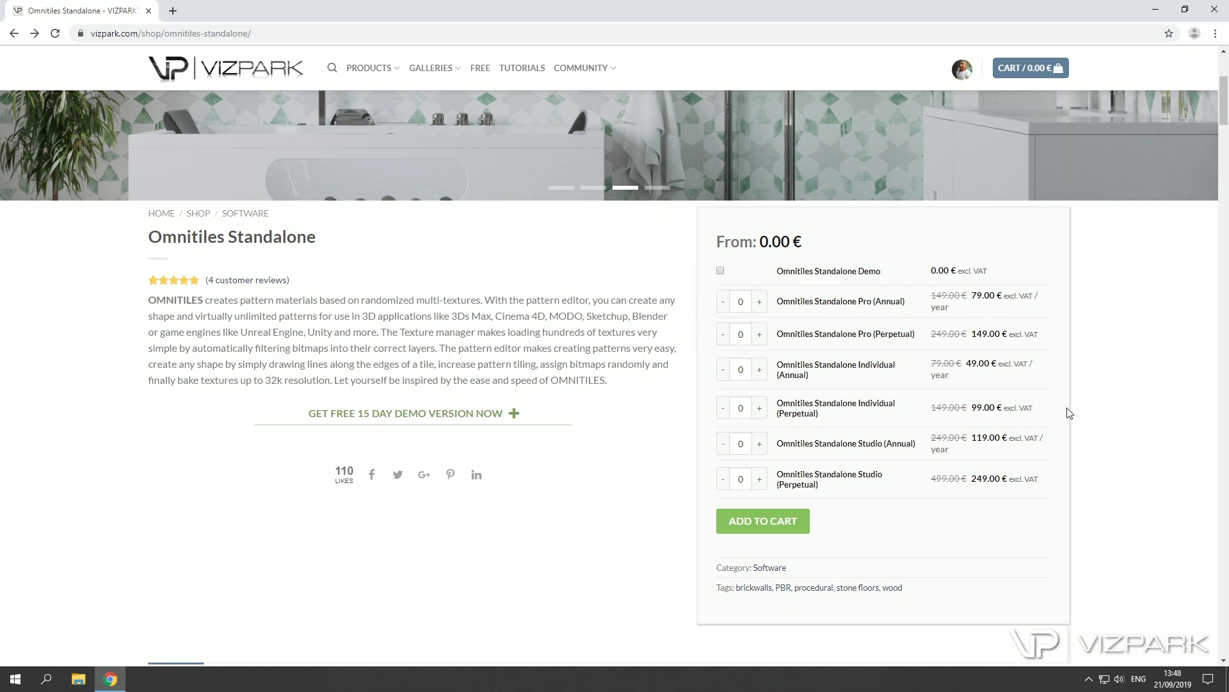
scroll("down", 3)
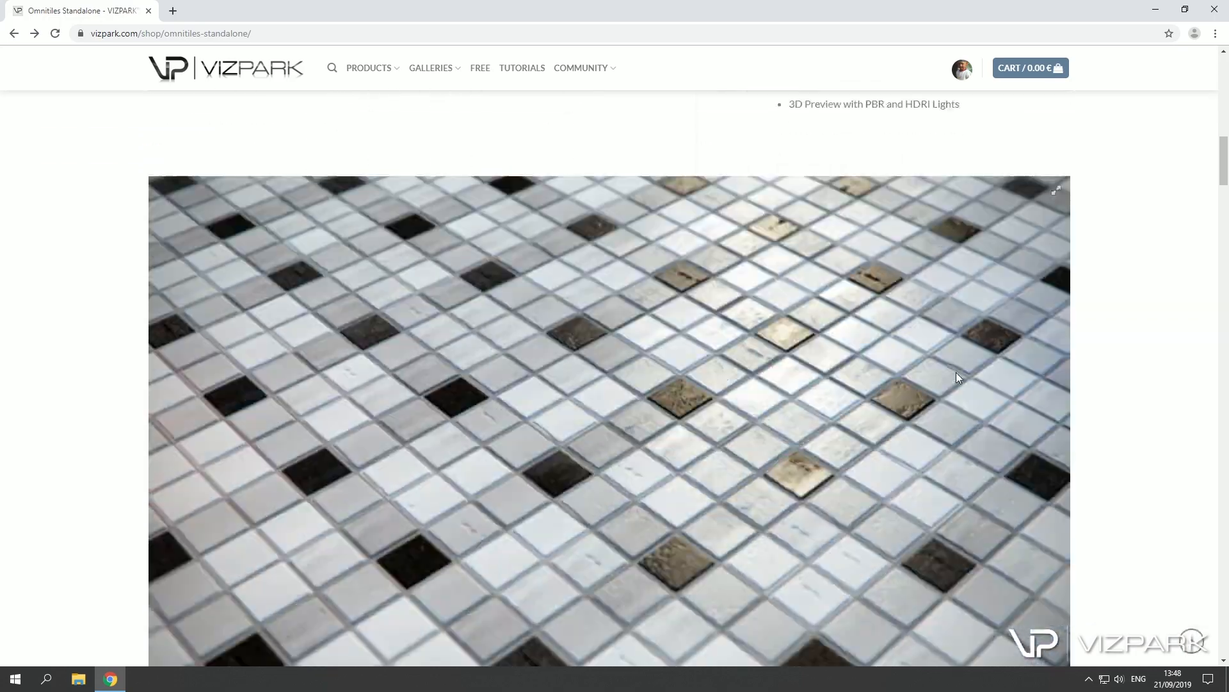
scroll("down", 3)
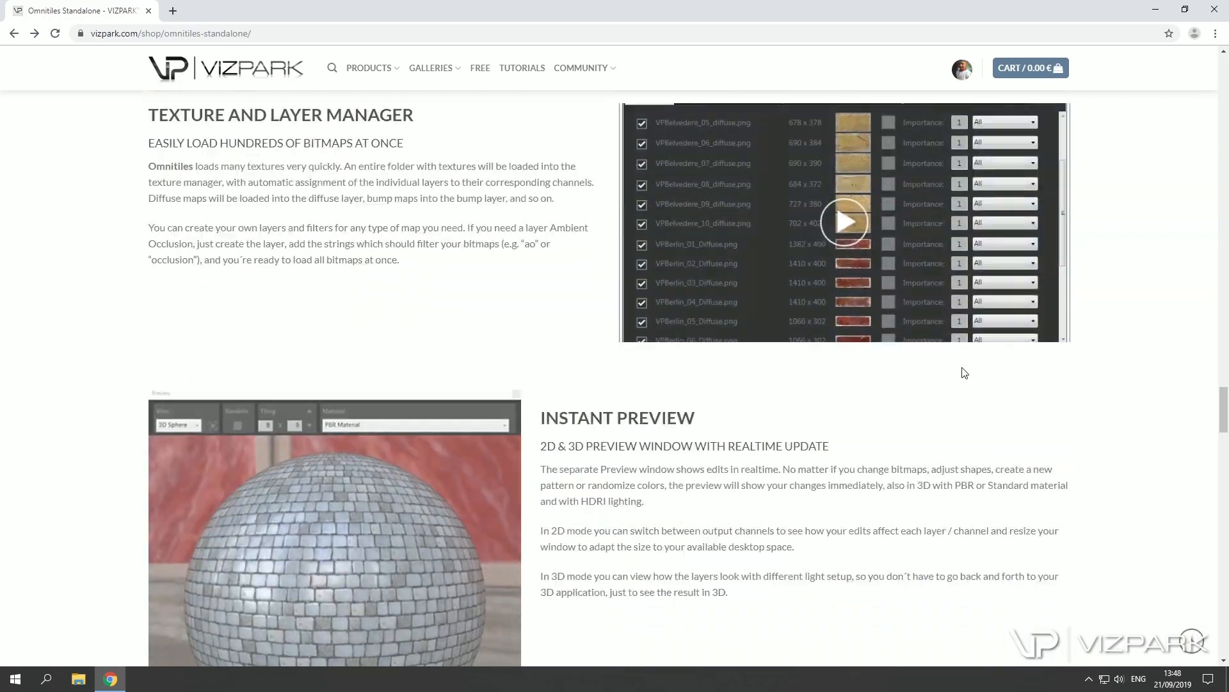
scroll("down", 3)
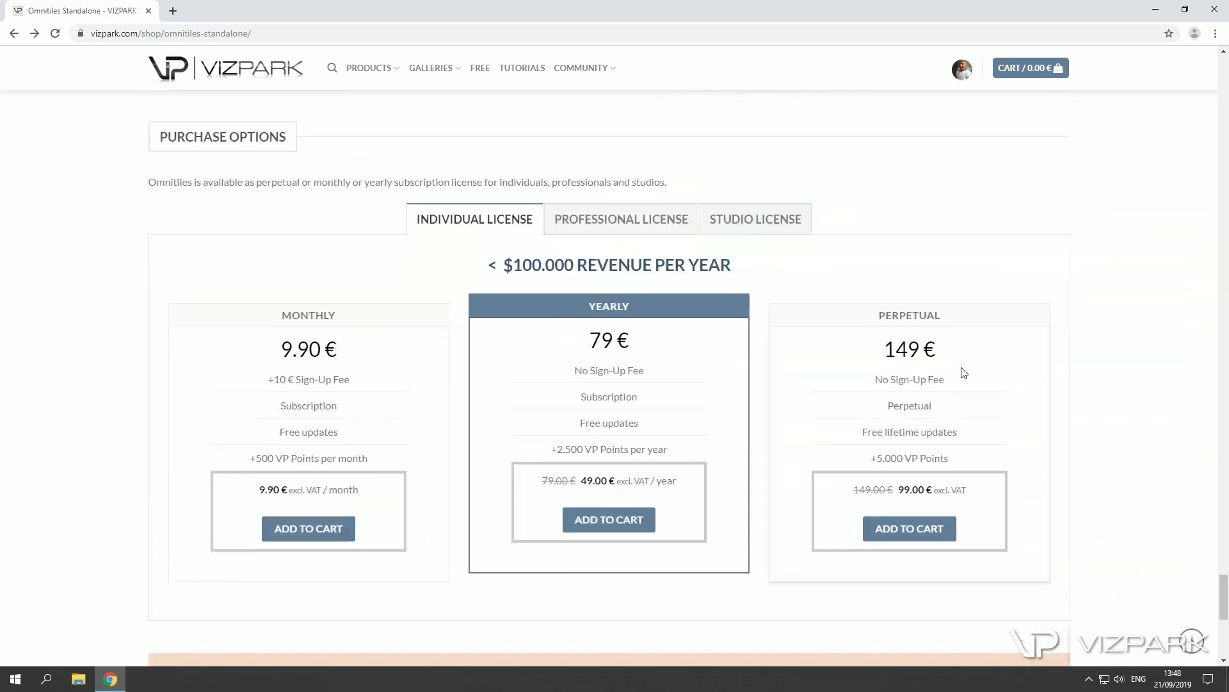
scroll("down", 3)
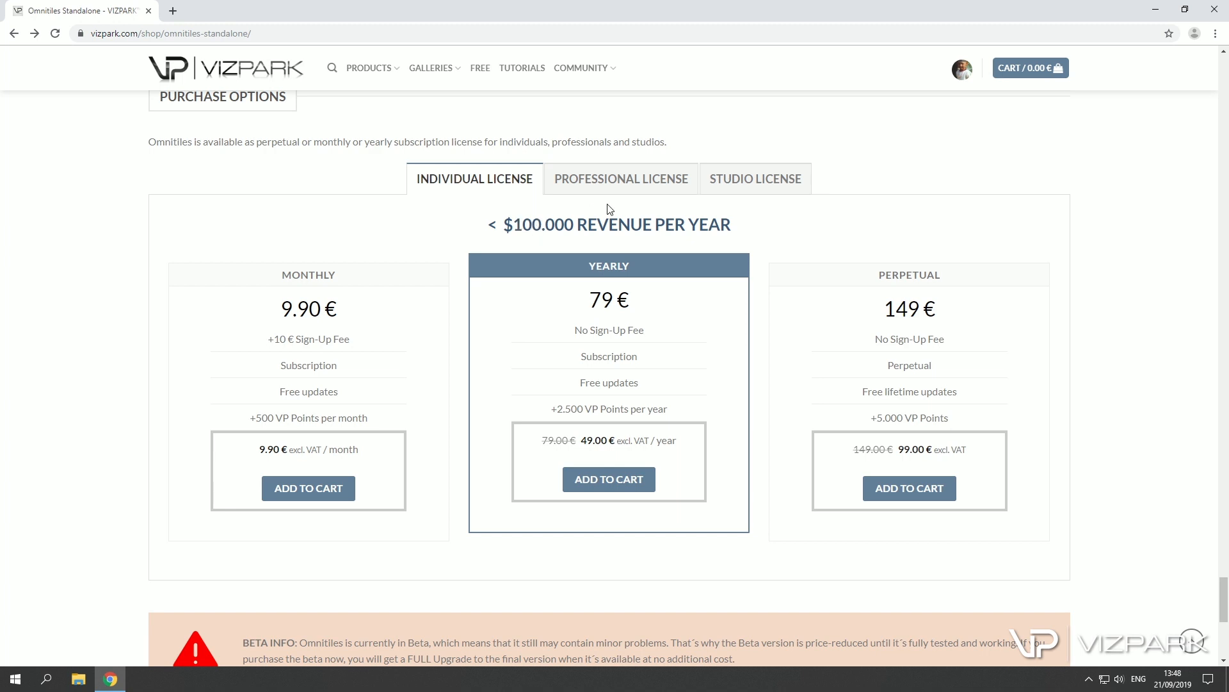
left_click(621, 178)
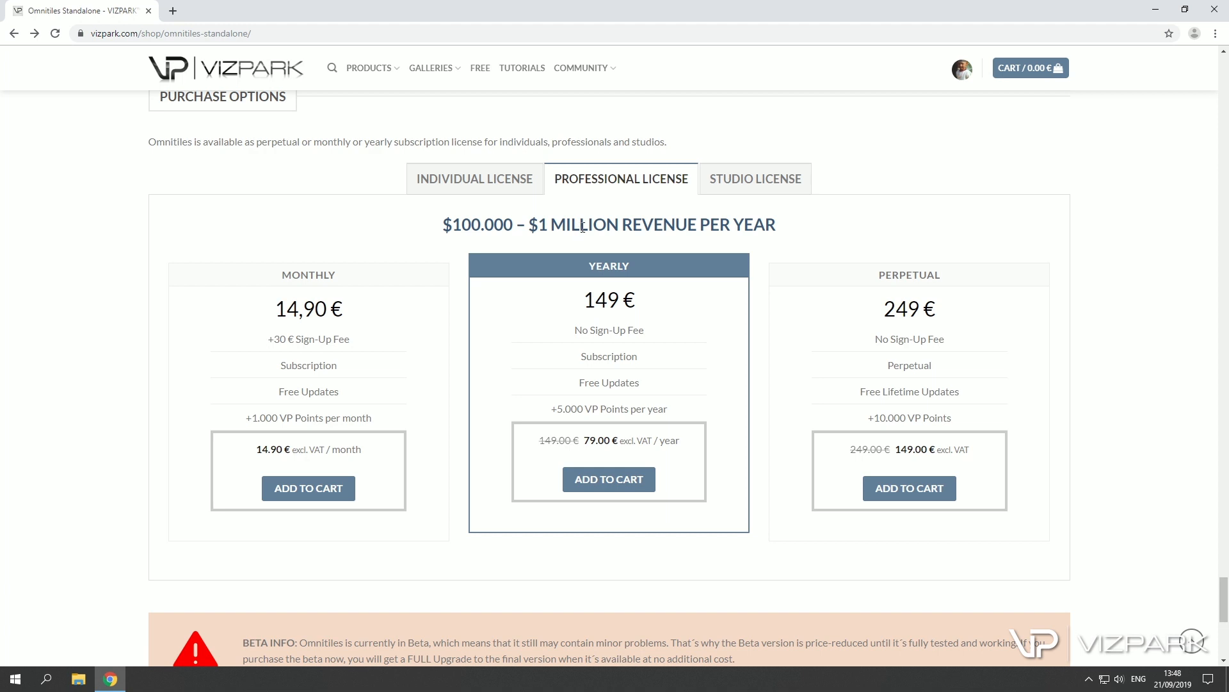
left_click(754, 178)
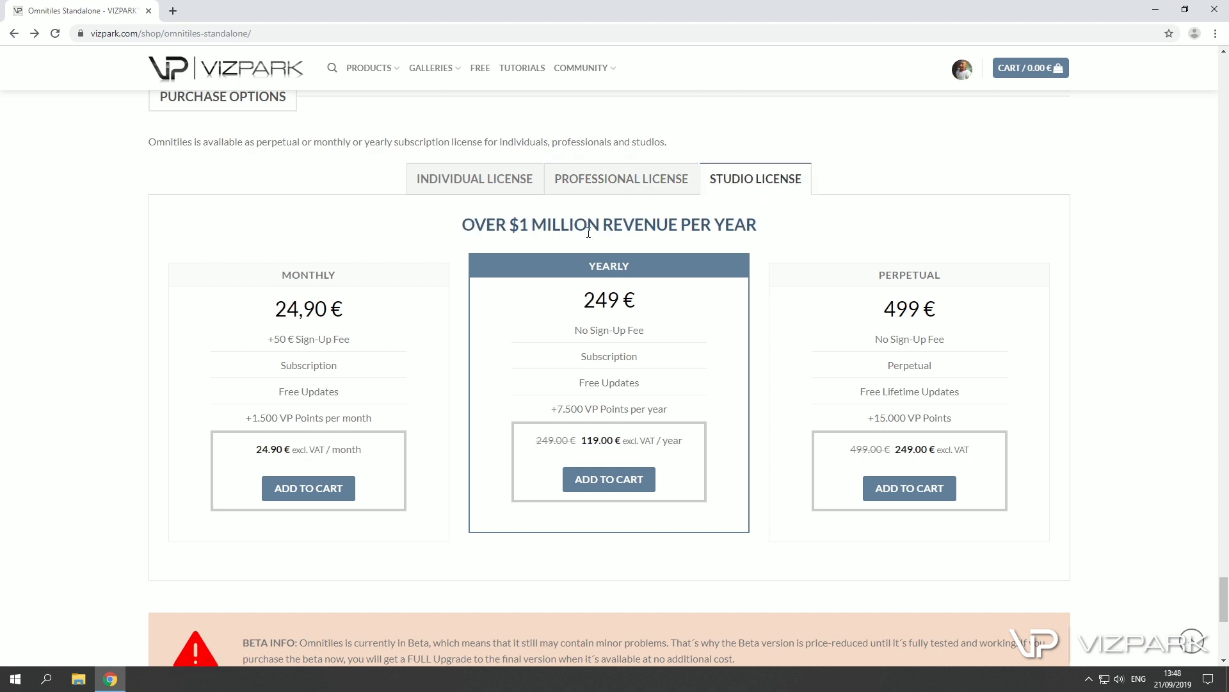
left_click(474, 178)
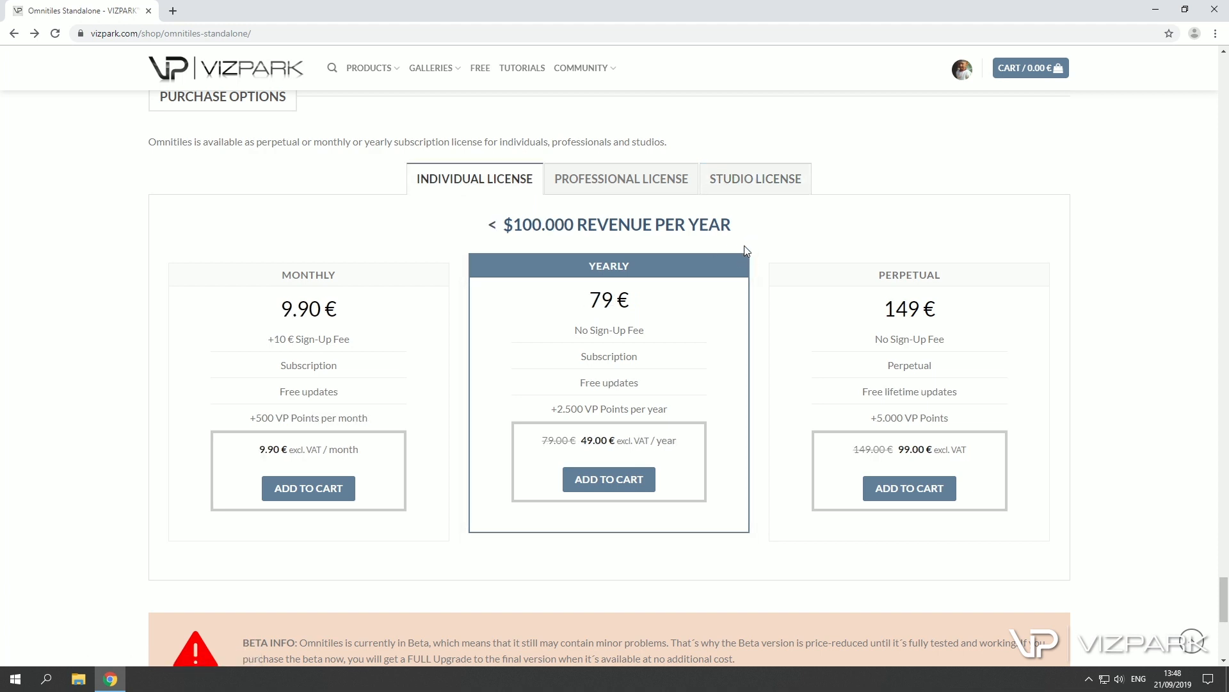
mouse_move(997, 245)
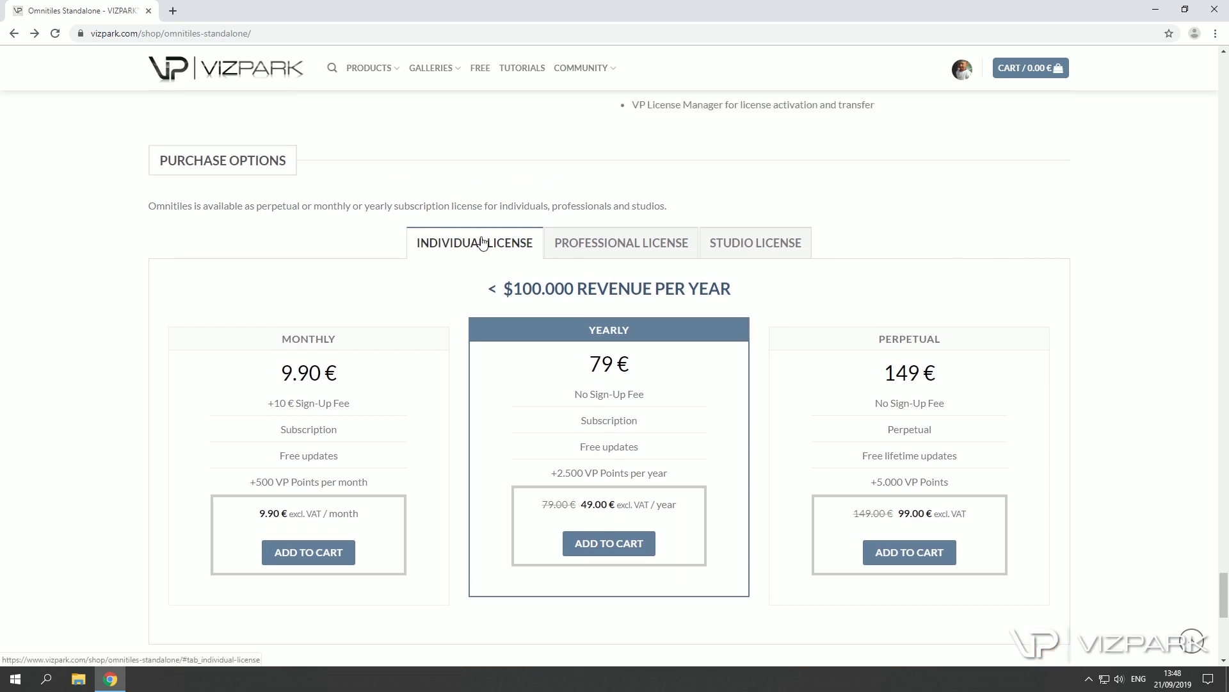
mouse_move(641, 249)
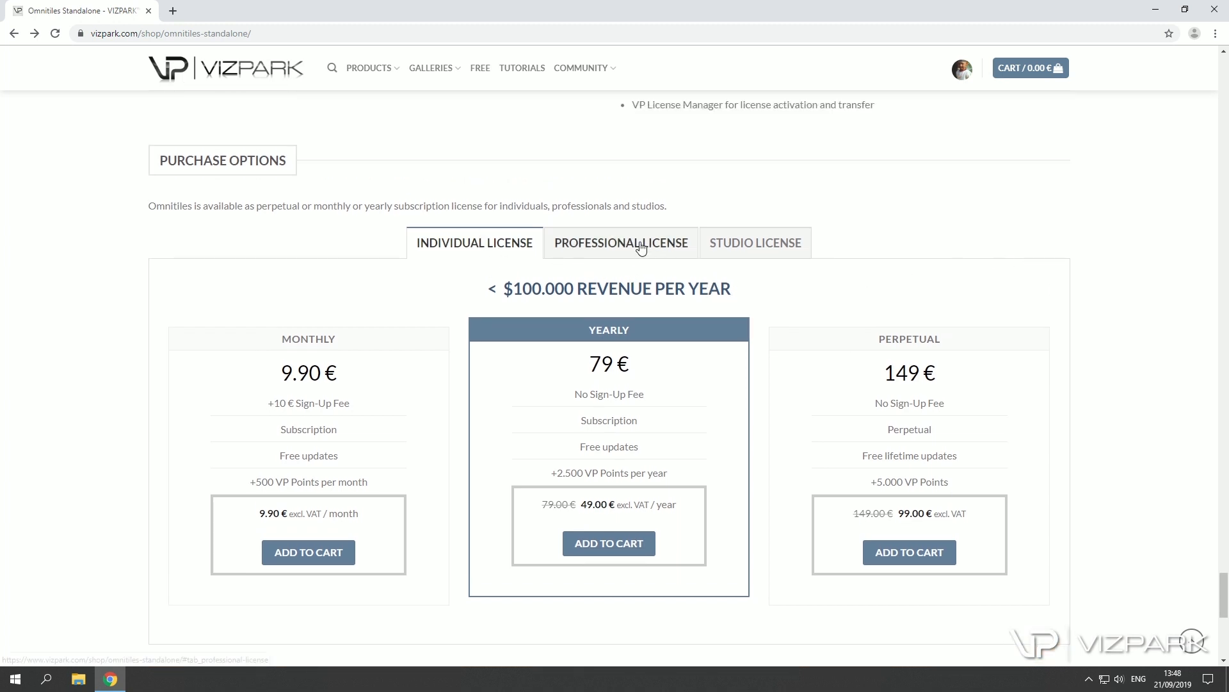
left_click(621, 242)
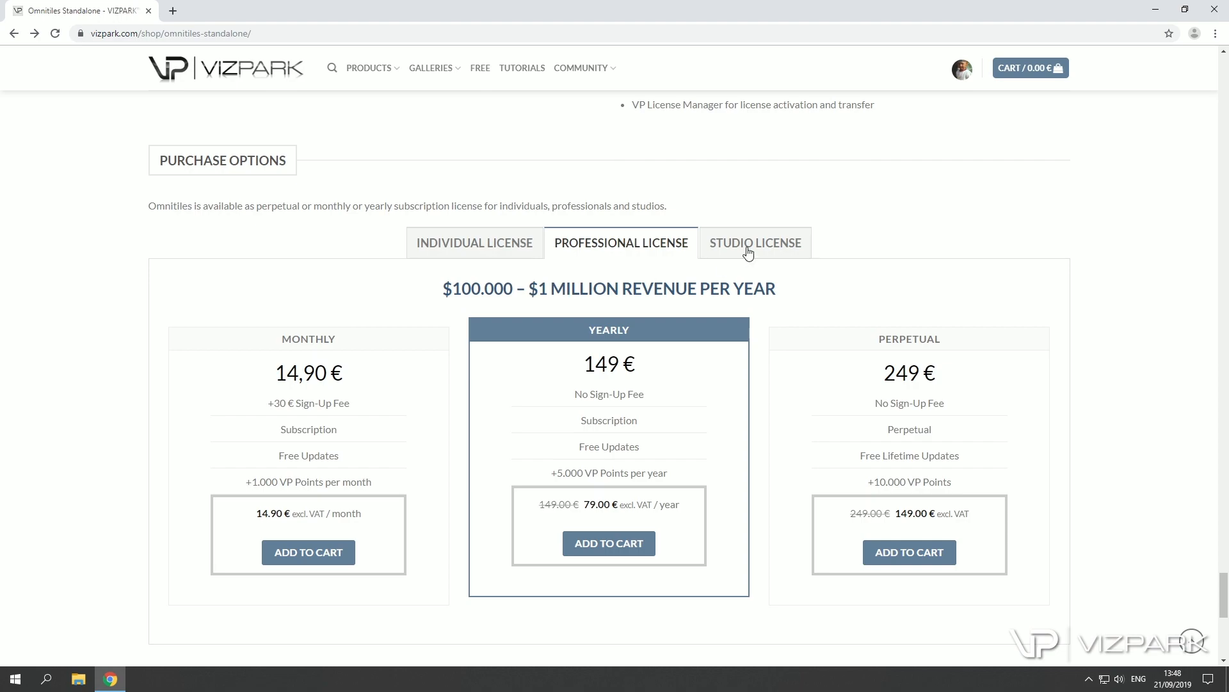
left_click(755, 242)
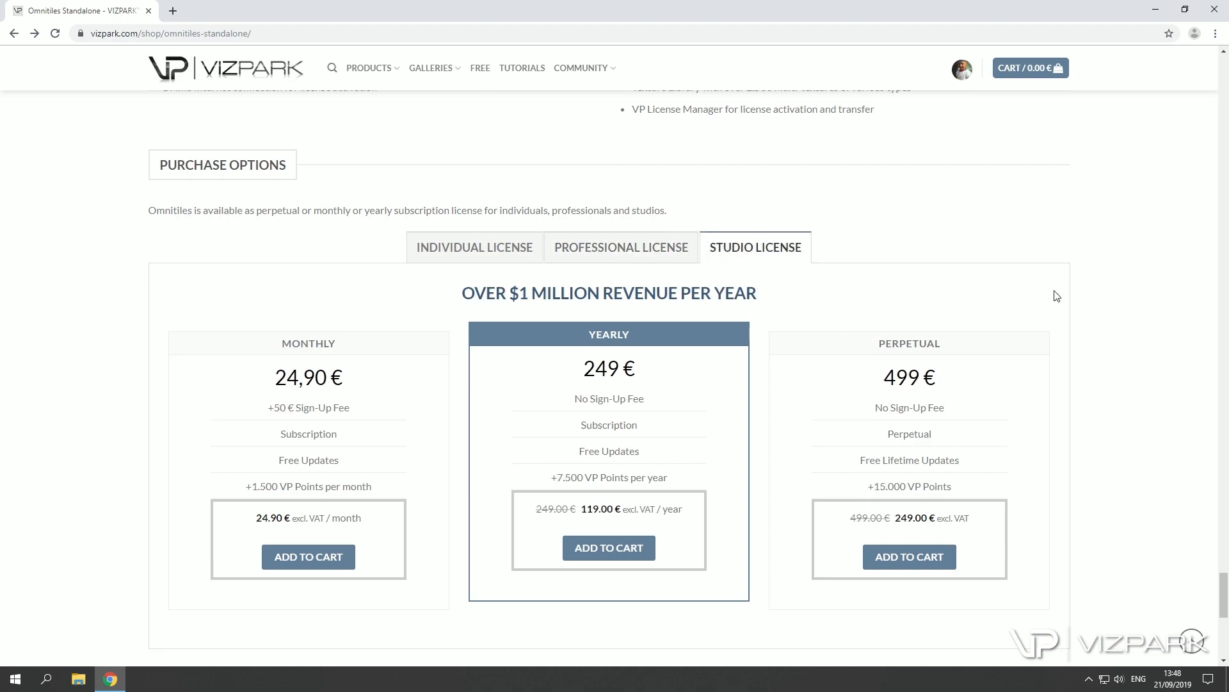
Step: Add the free Omnitiles Standalone Demo to the cart and proceed to checkout
scroll("down", 3)
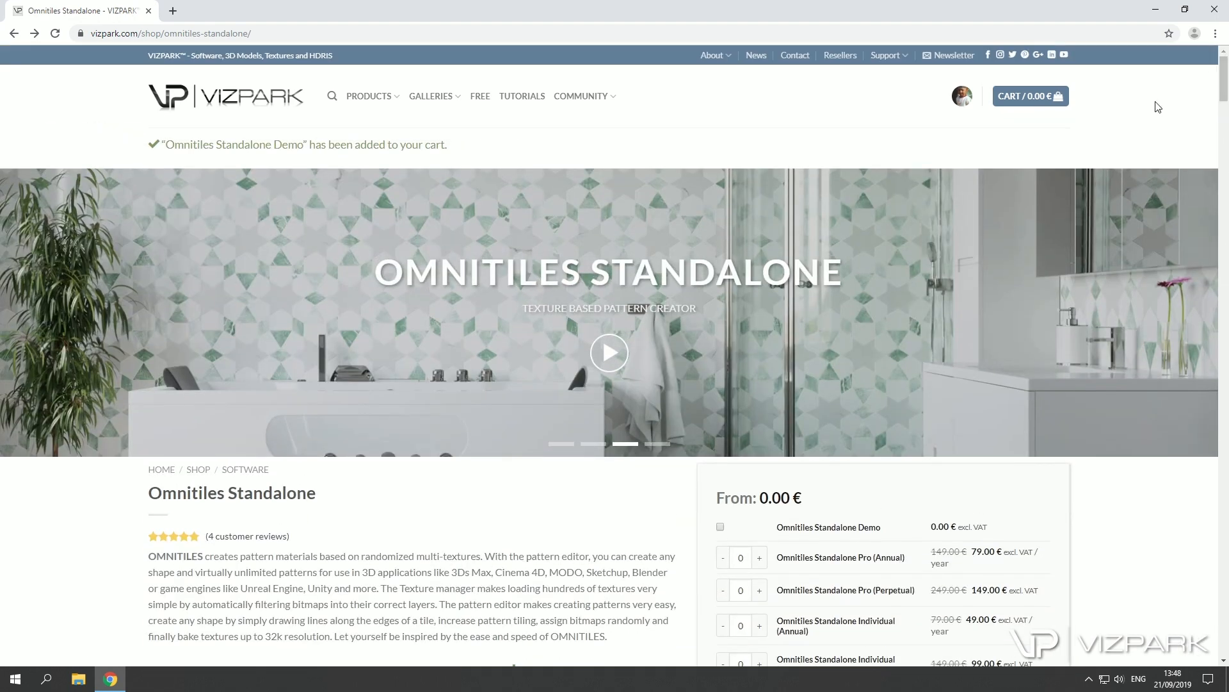
scroll("down", 3)
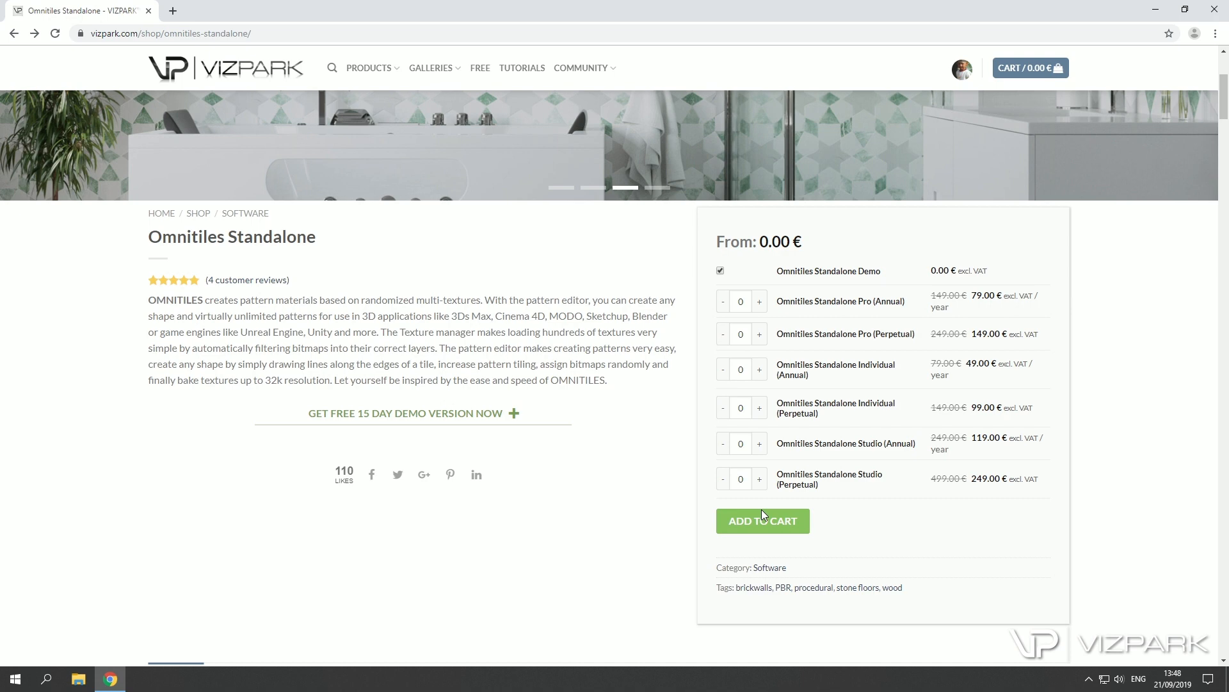
left_click(762, 520)
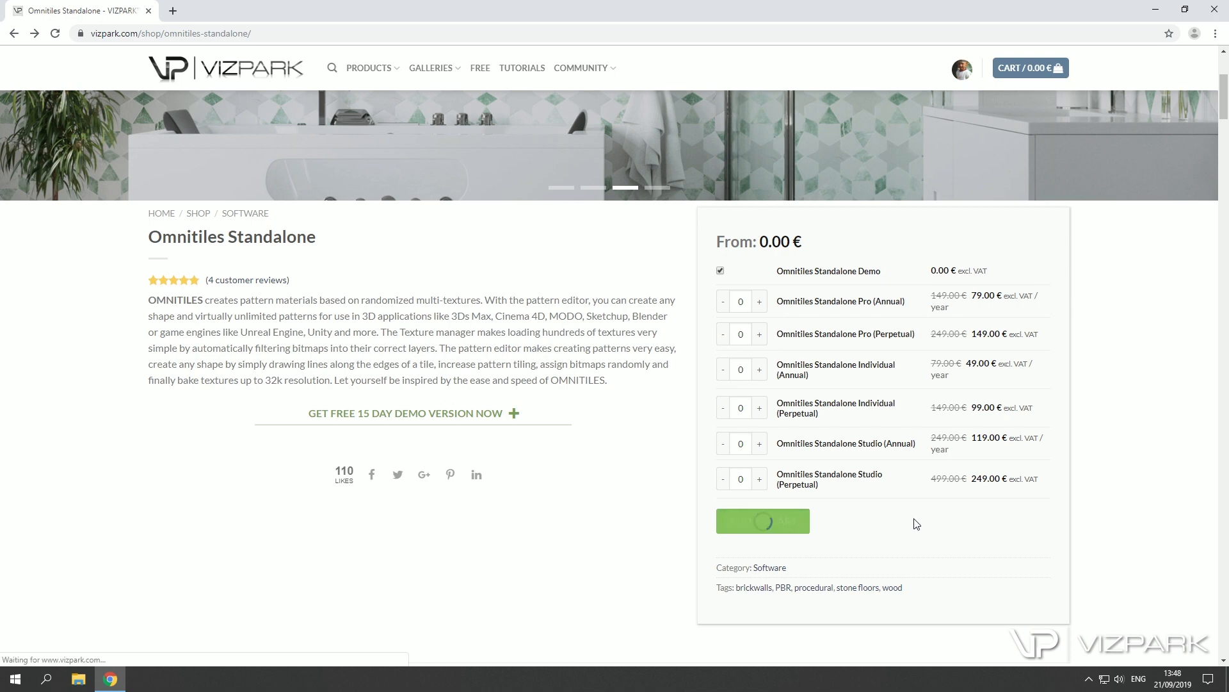
left_click(761, 521)
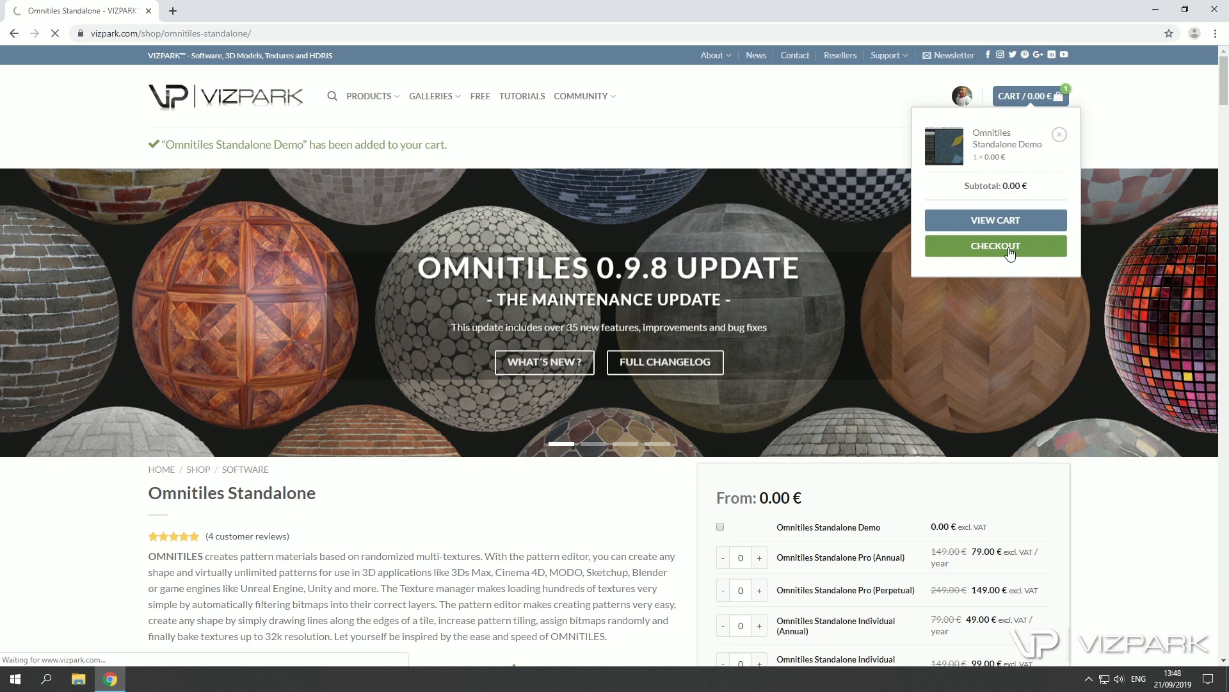
left_click(995, 245)
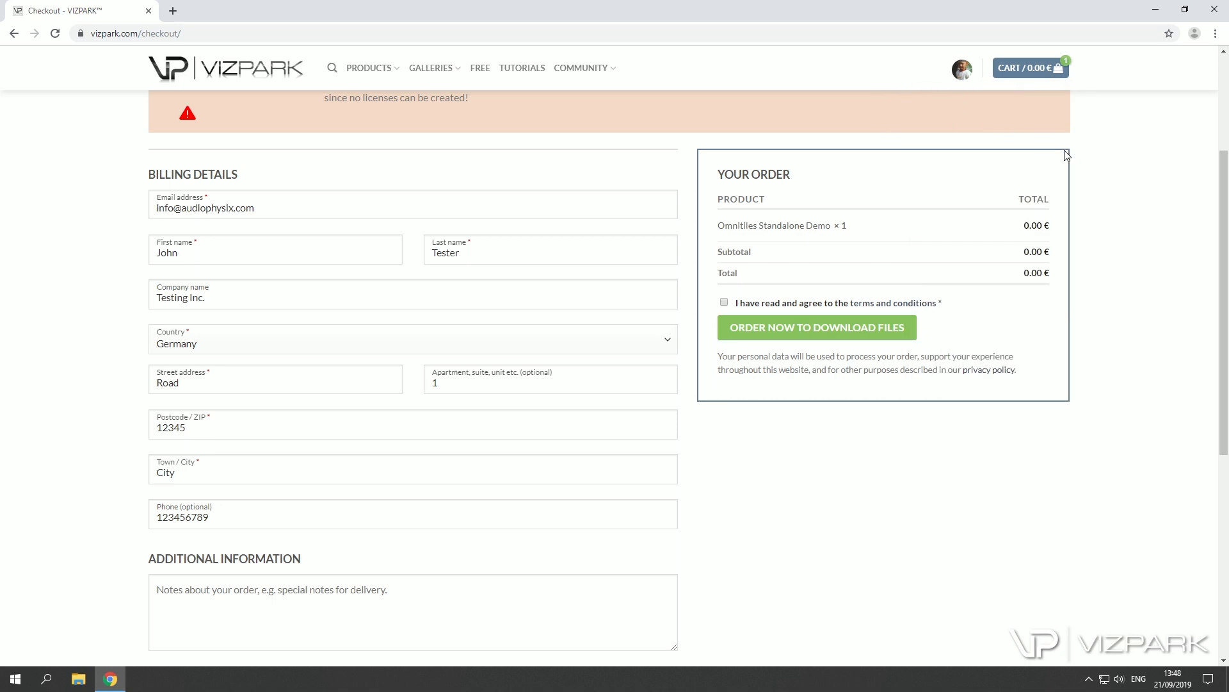
mouse_move(1134, 213)
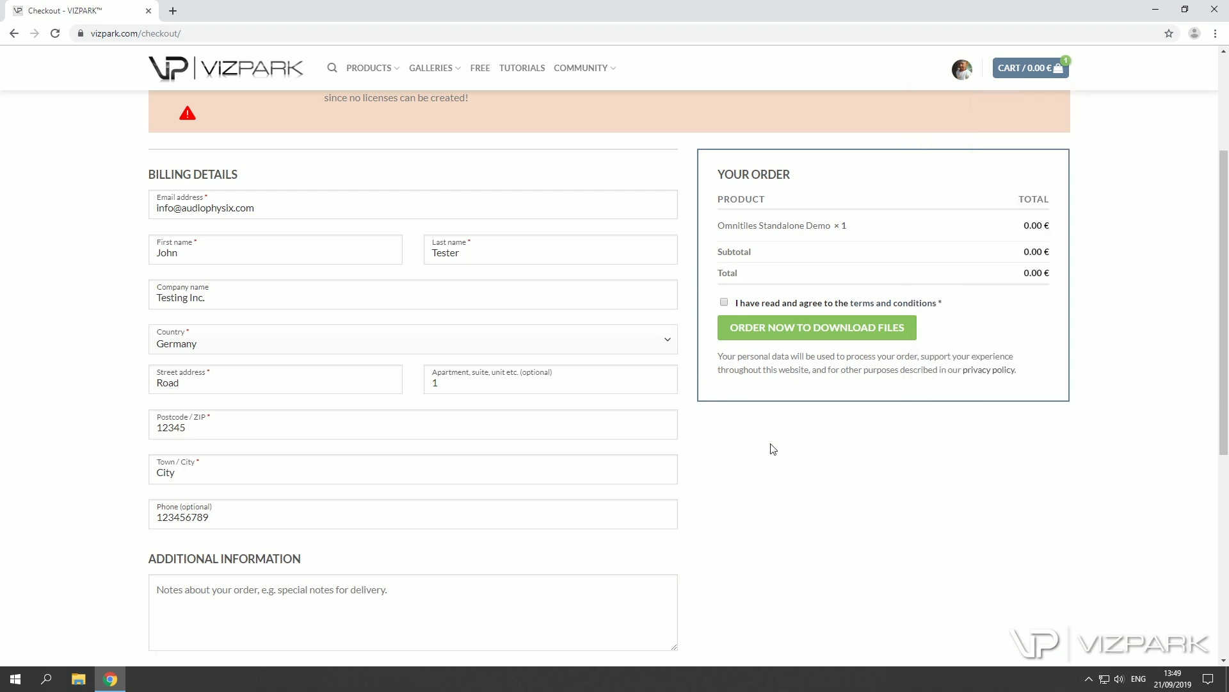
mouse_move(768, 446)
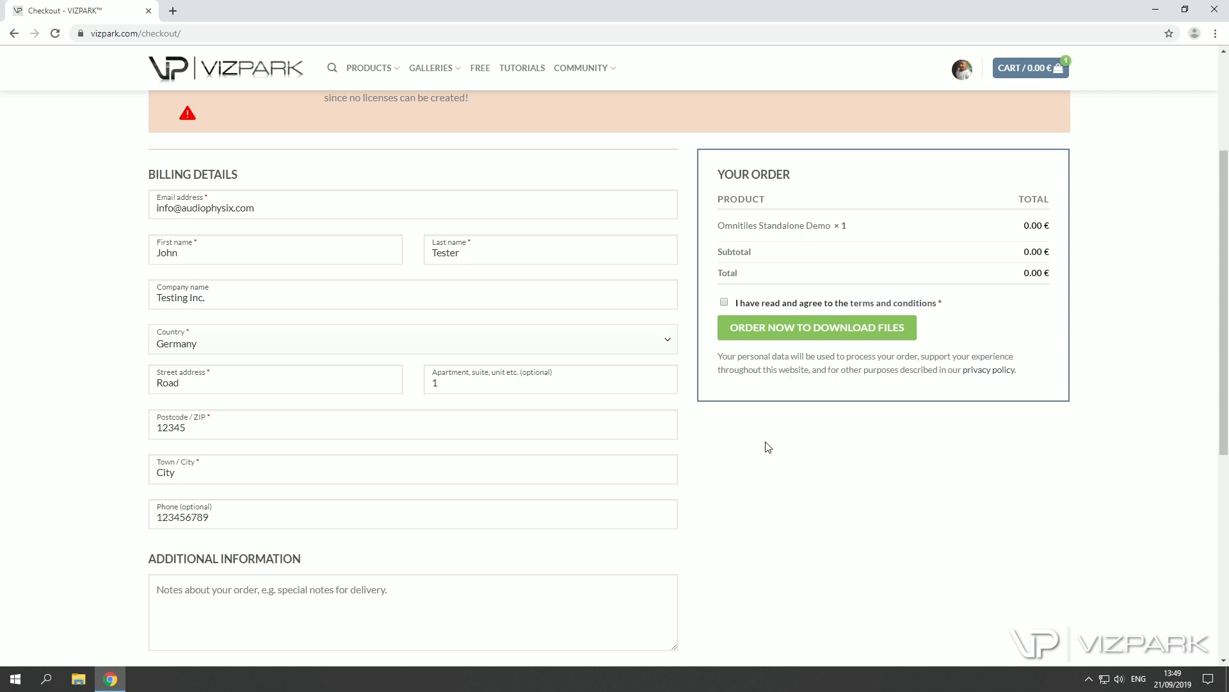
mouse_move(816, 432)
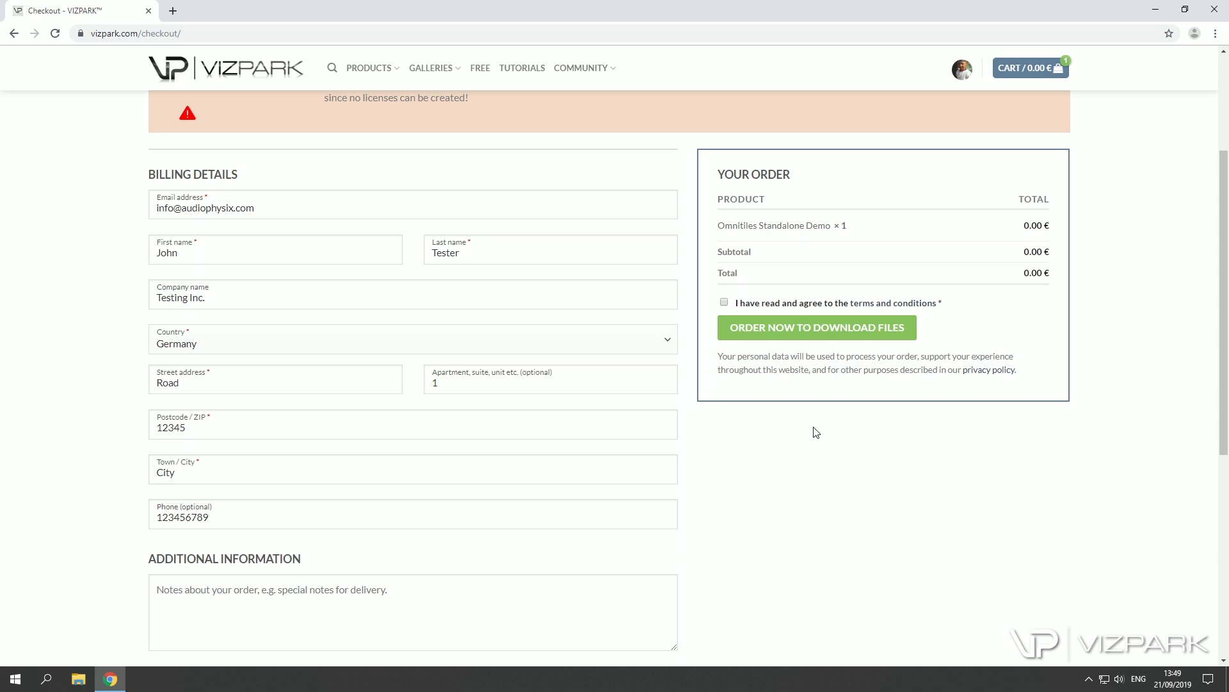
Step: Set Main 3D Application to Unreal Engine and Main Renderer to iRay on the checkout form
left_click(275, 489)
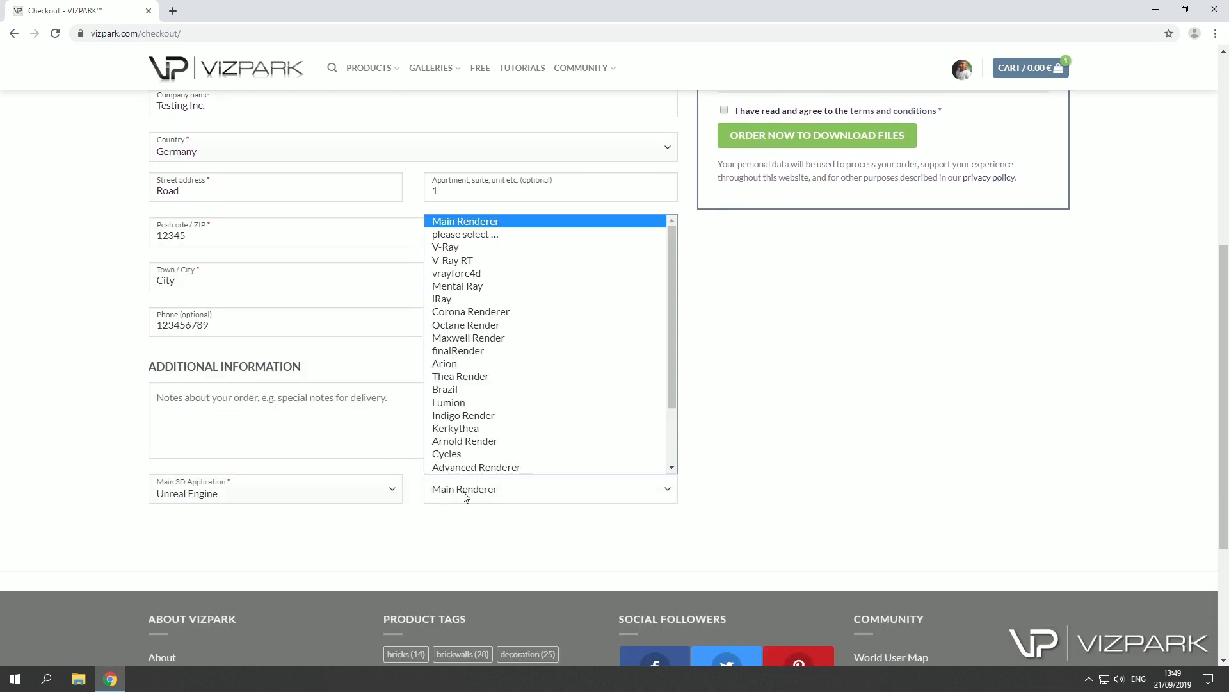
left_click(441, 299)
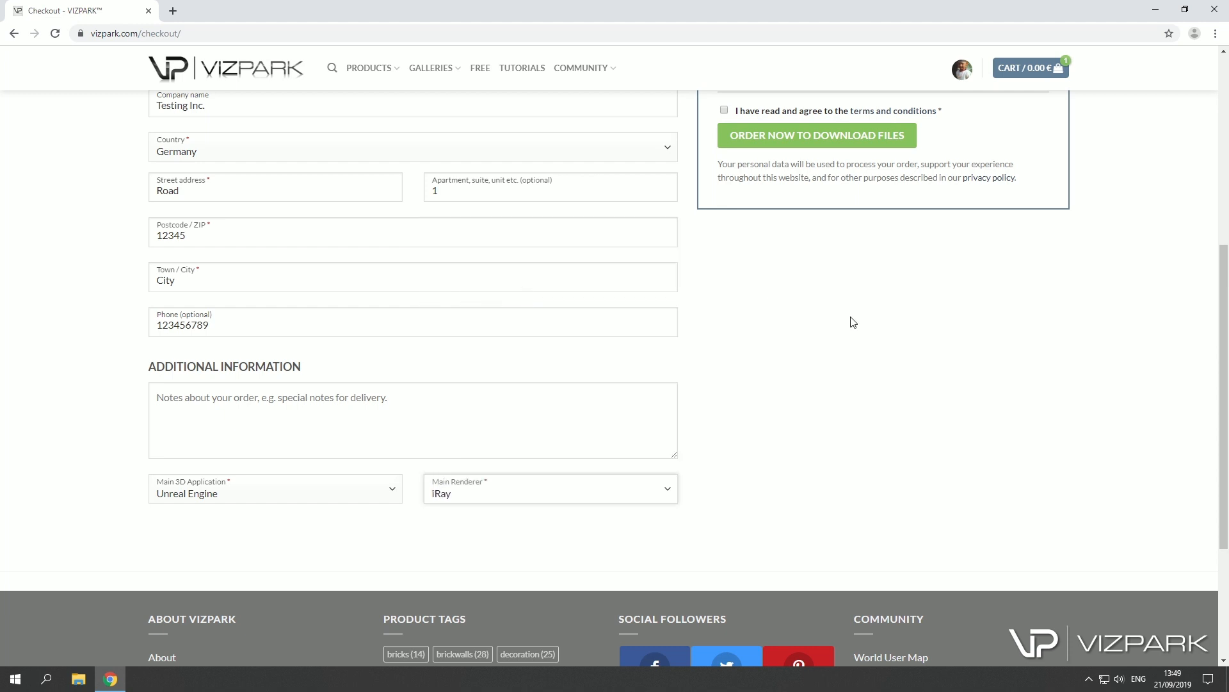
scroll("up", 3)
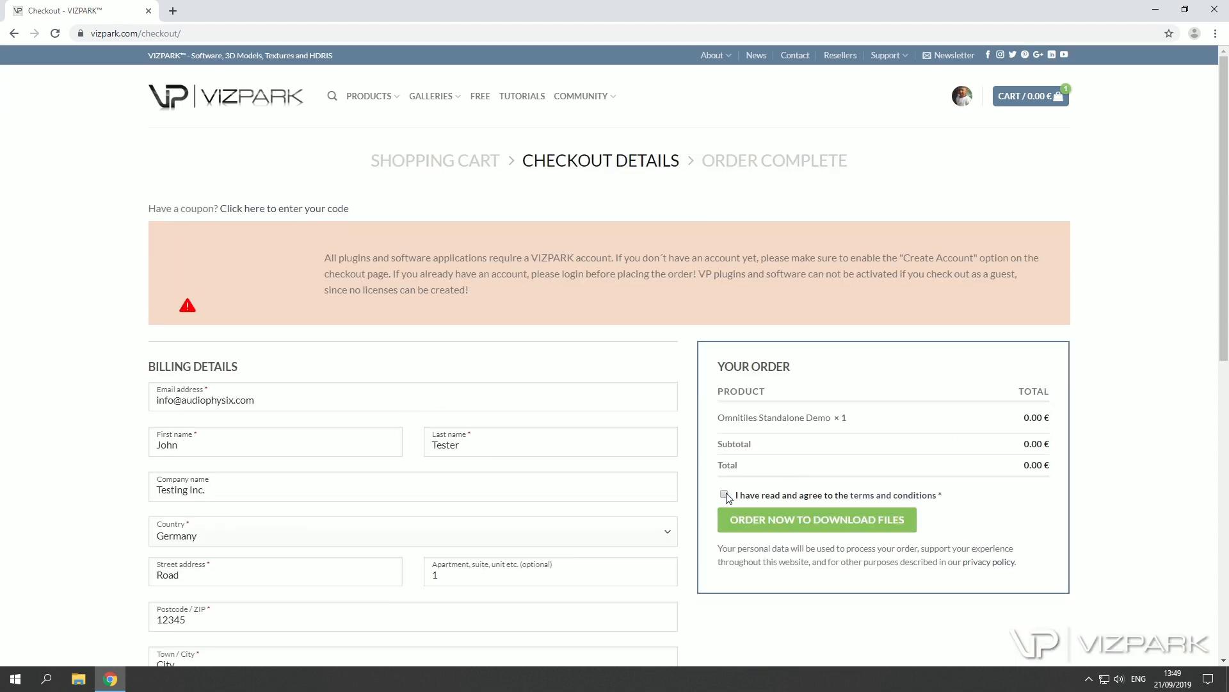
Step: Agree to the terms and conditions and submit the order with 'Order now to download files'
left_click(724, 495)
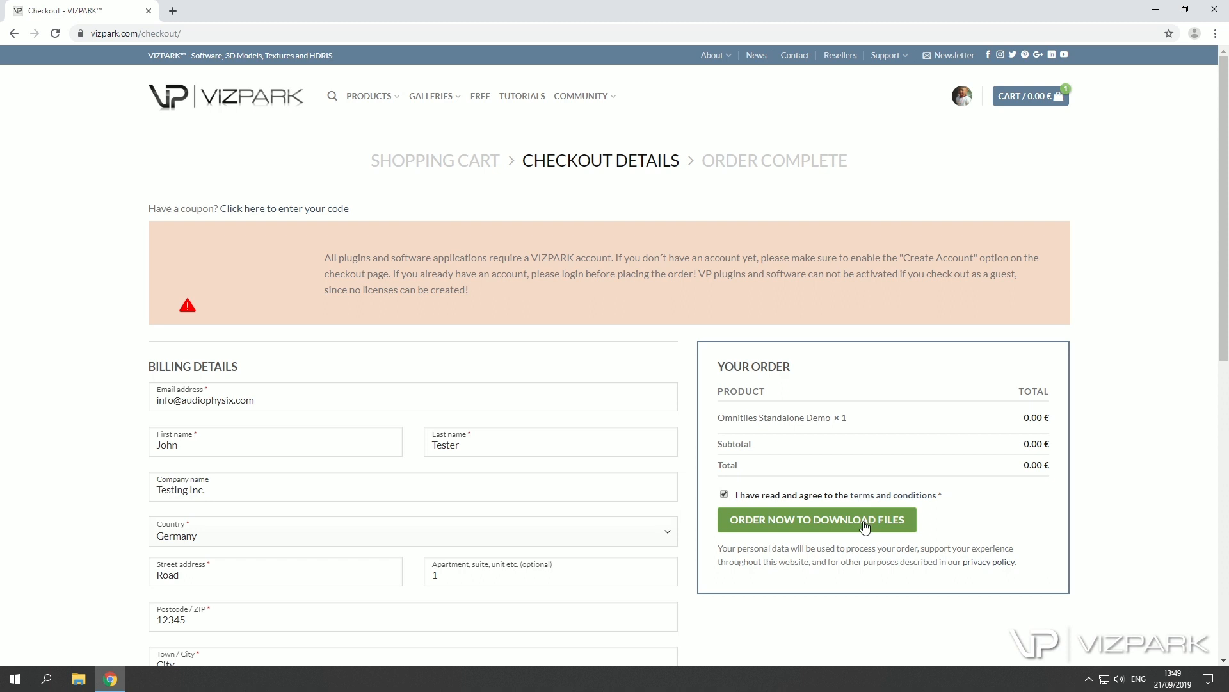
mouse_move(1088, 311)
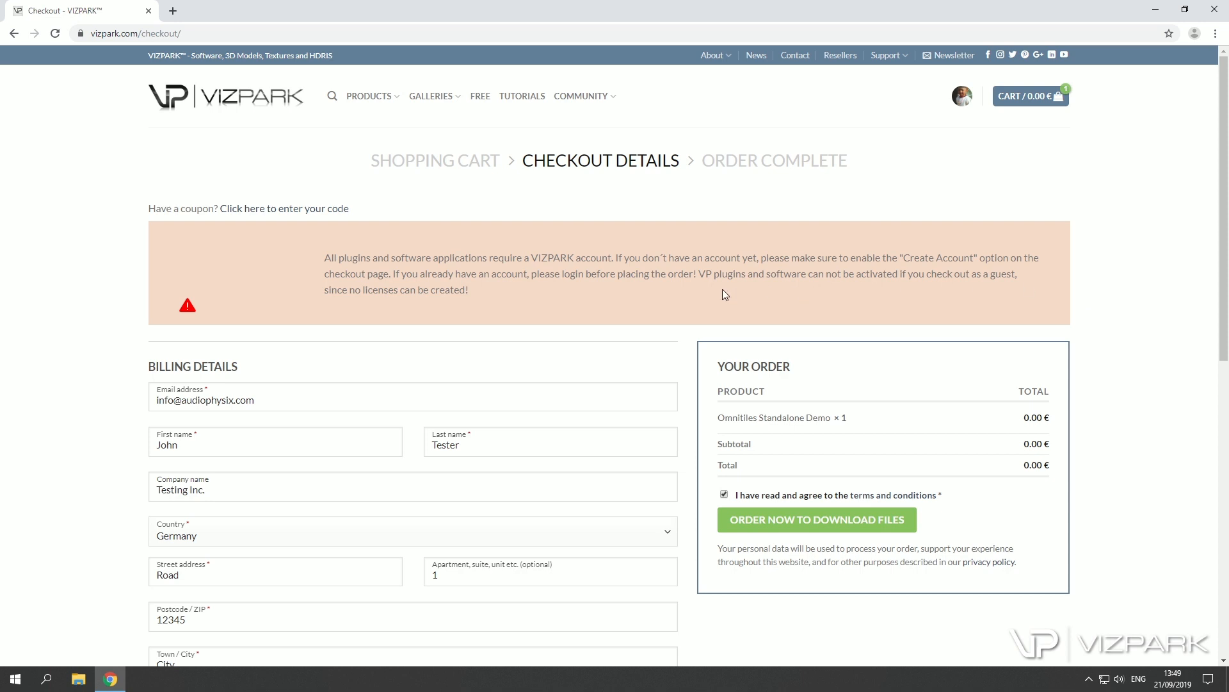
mouse_move(961, 188)
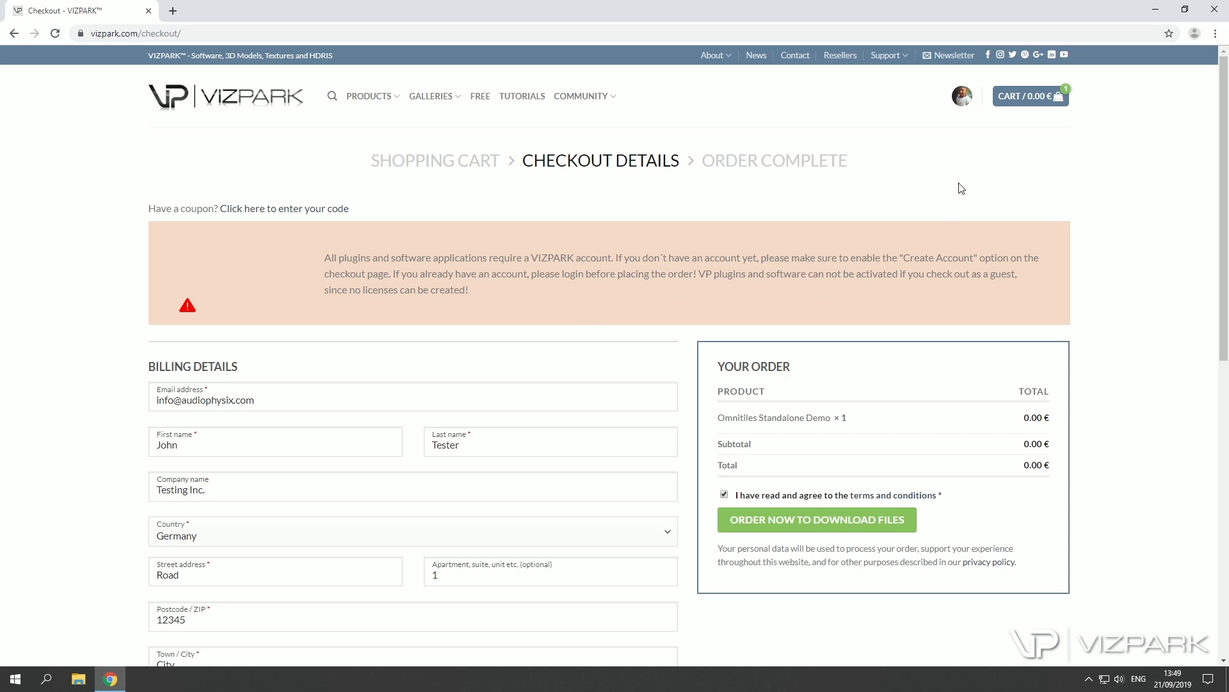
mouse_move(967, 152)
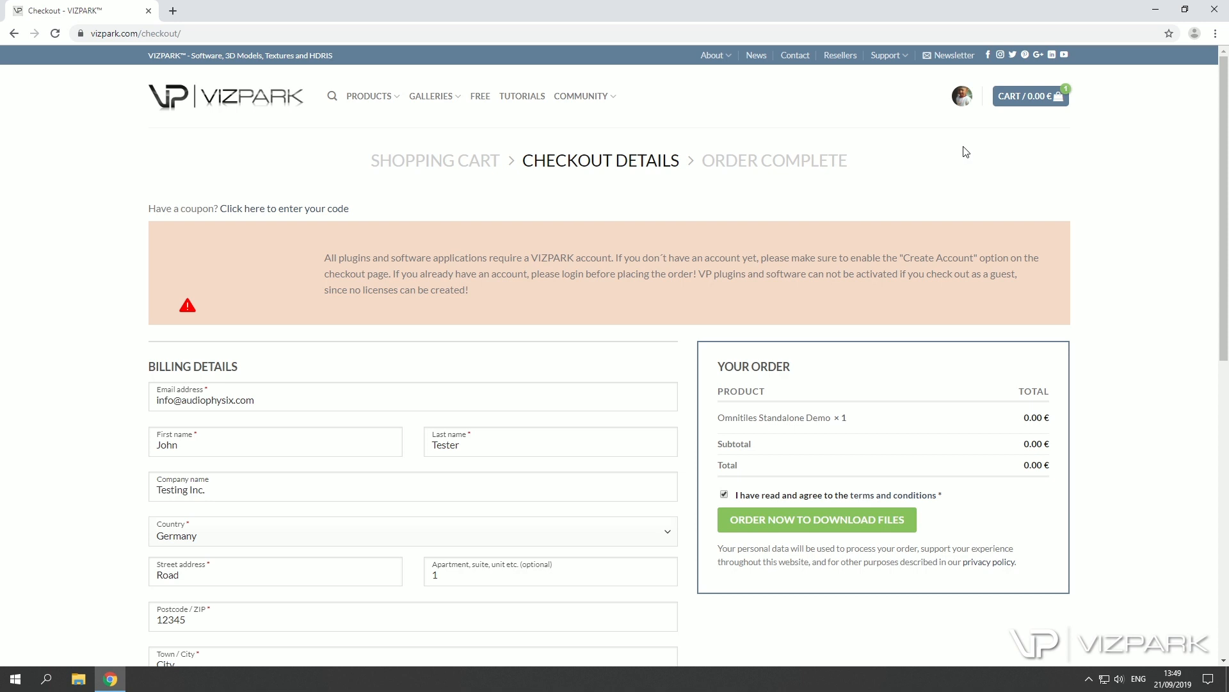
left_click(962, 95)
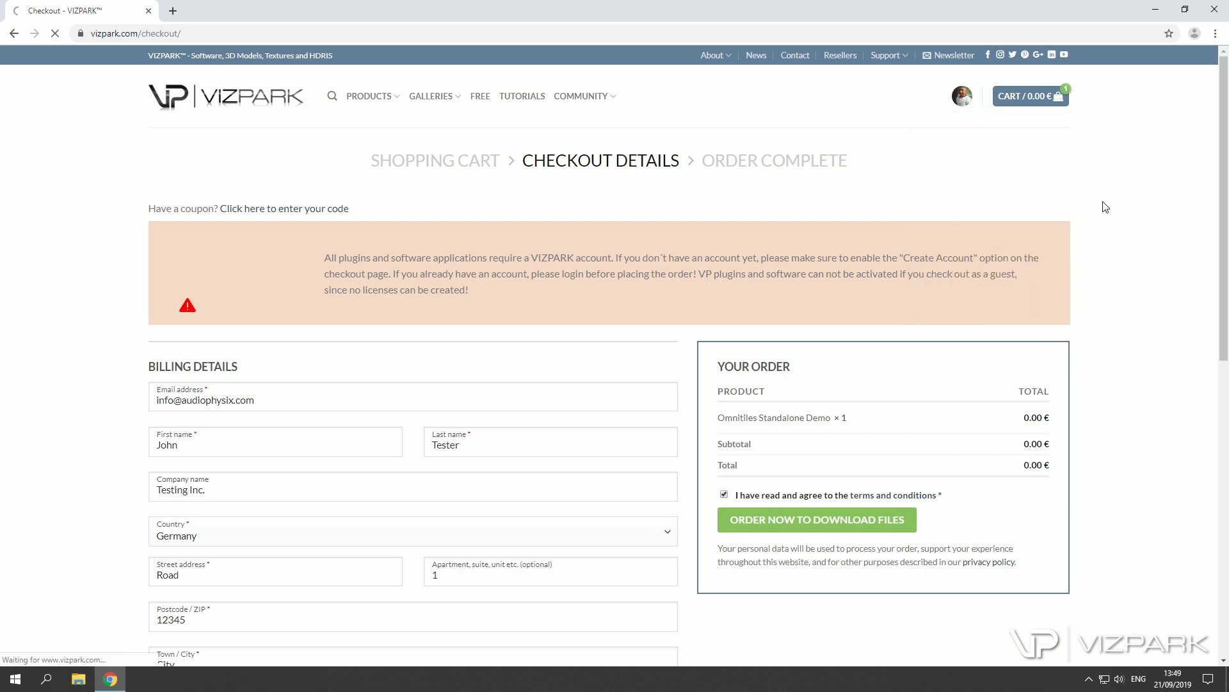
mouse_move(1120, 195)
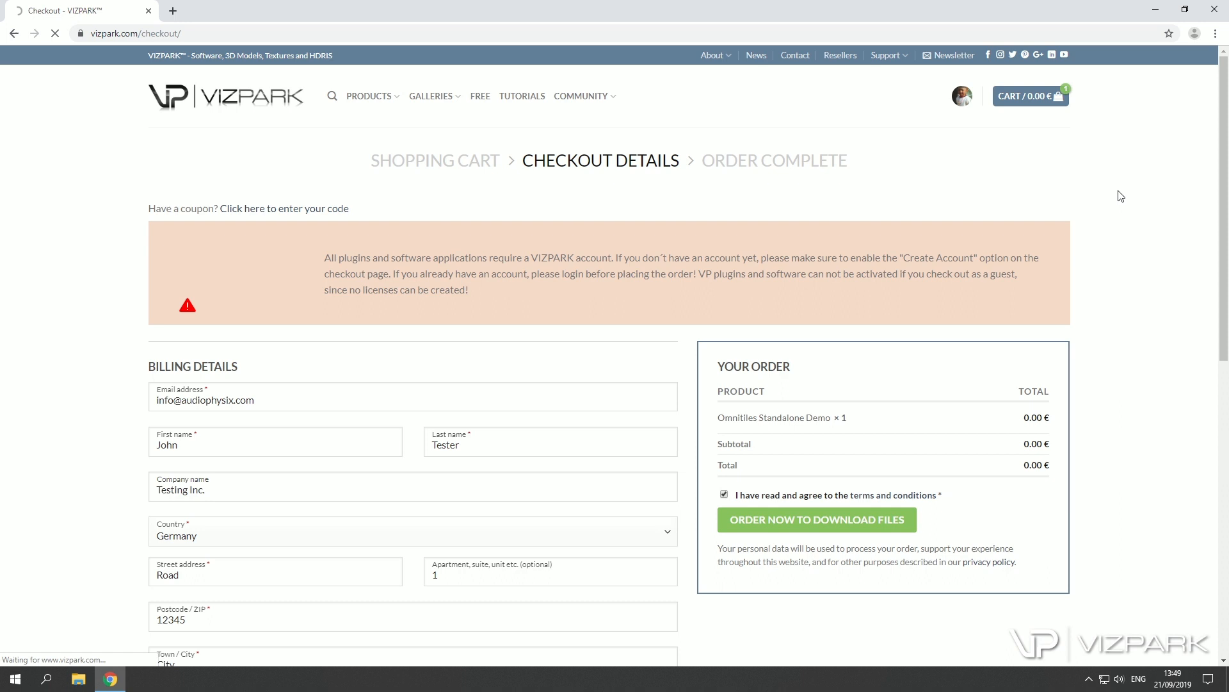
mouse_move(1111, 200)
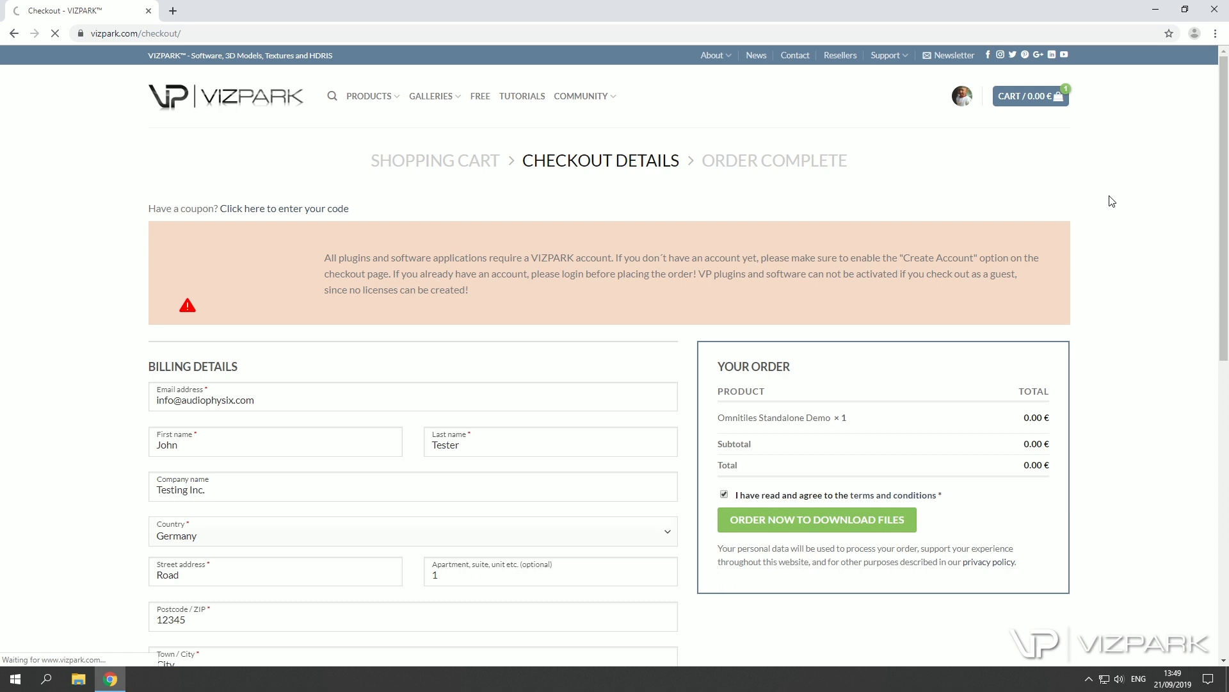
mouse_move(1012, 185)
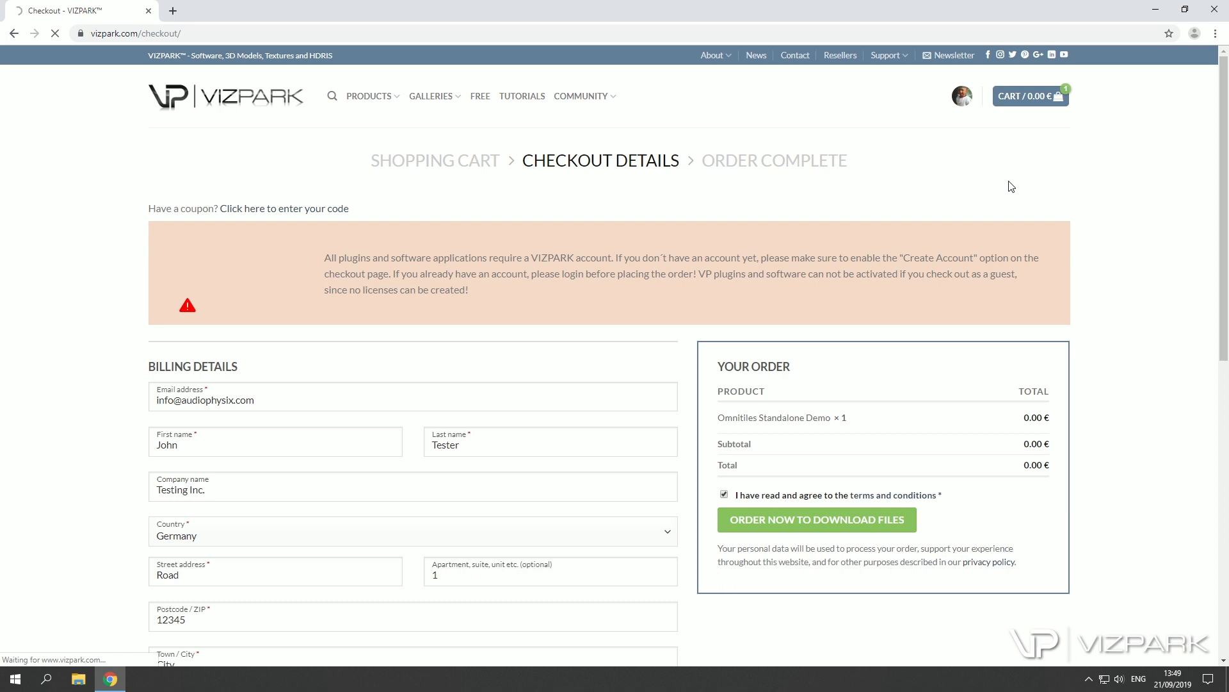
mouse_move(1016, 188)
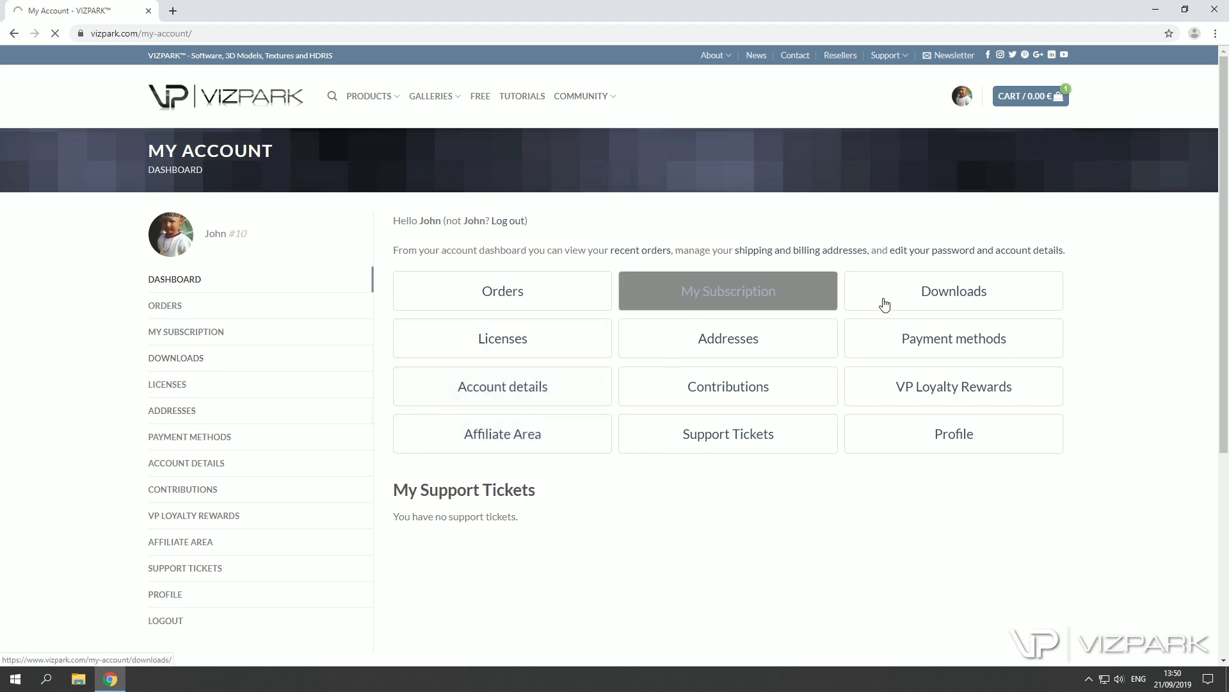
Step: Open the Downloads section from the My Account dashboard
left_click(954, 291)
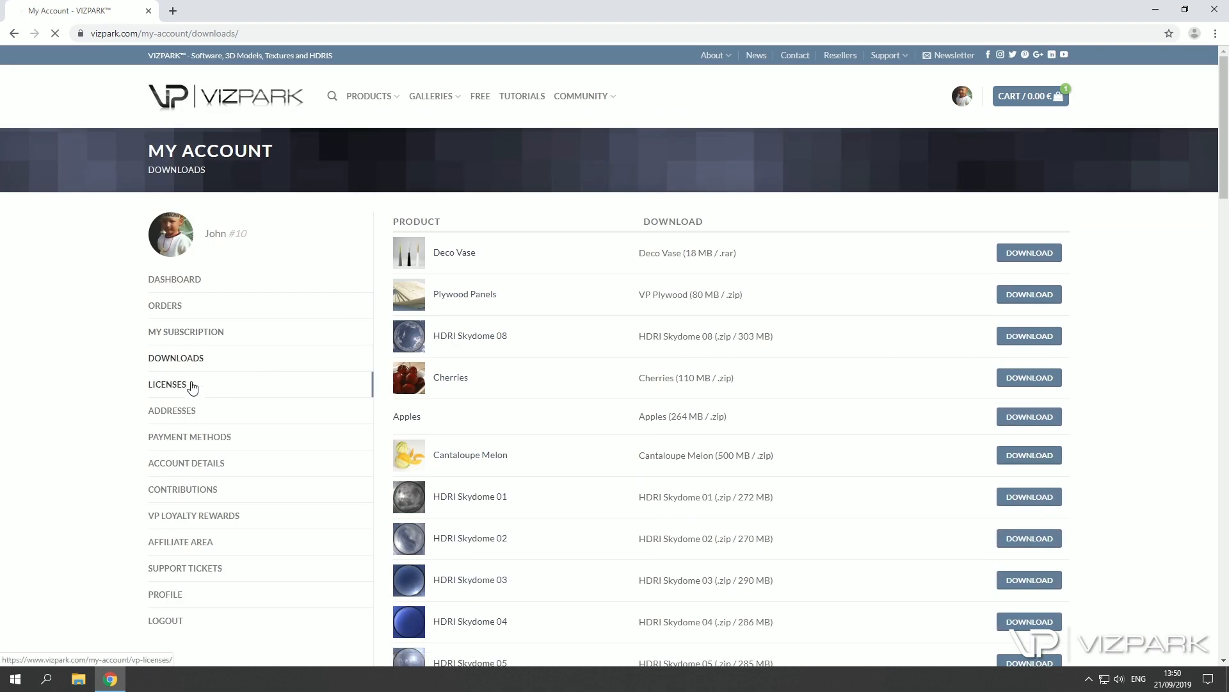
Step: Open Licenses in My Account and scroll to the Omnitiles Standalone trial license
left_click(167, 384)
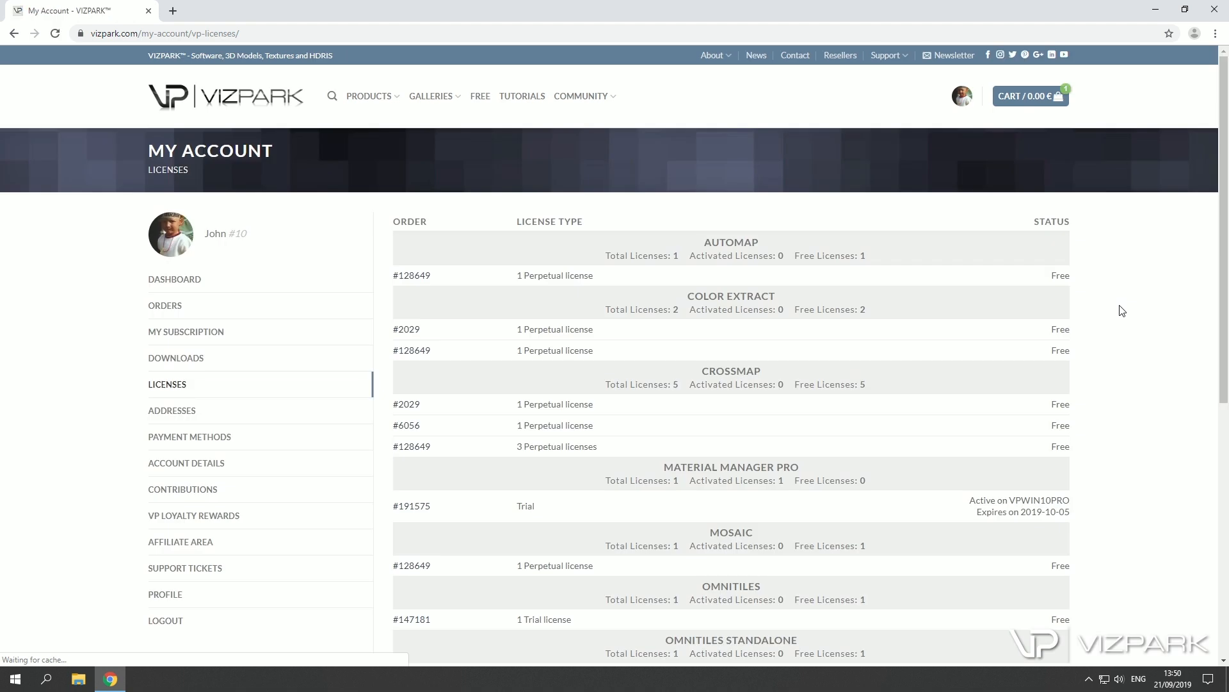
scroll("down", 3)
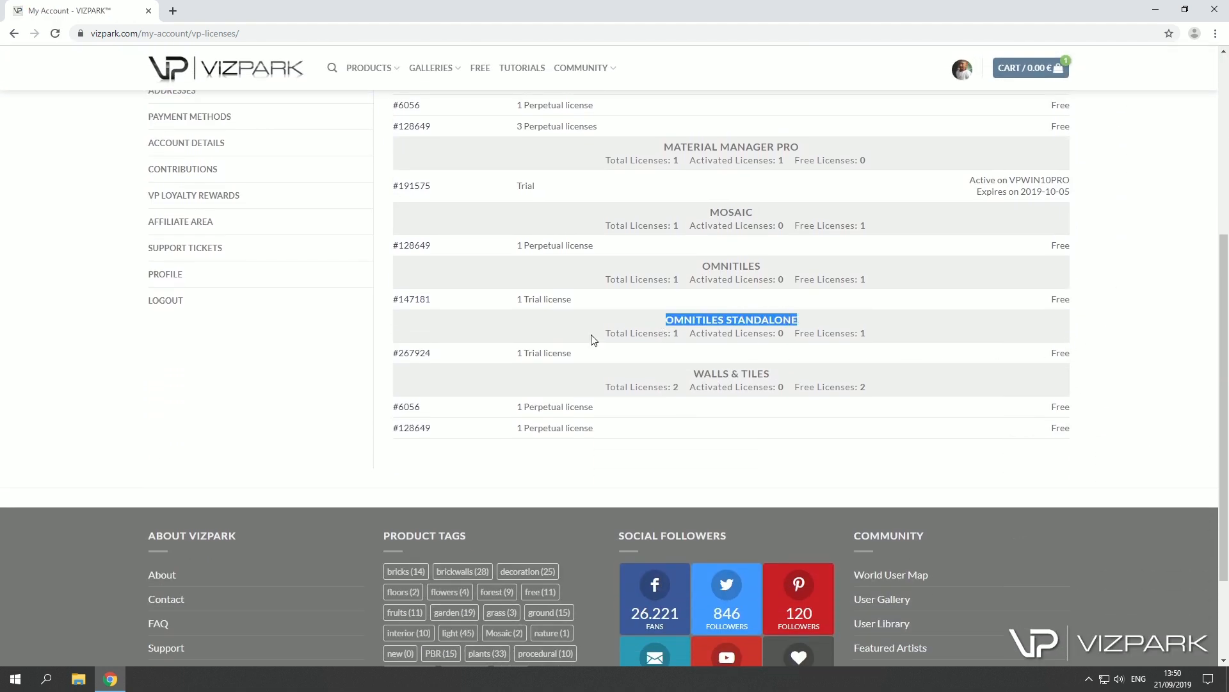
mouse_move(1060, 348)
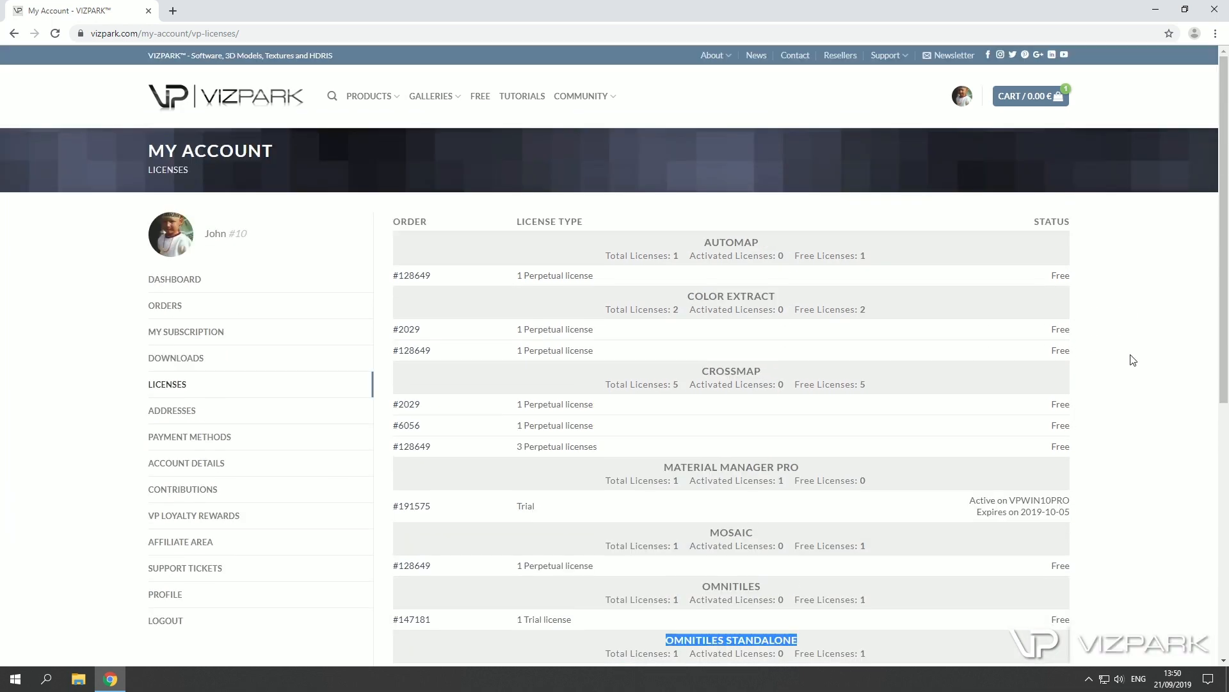
scroll("down", 3)
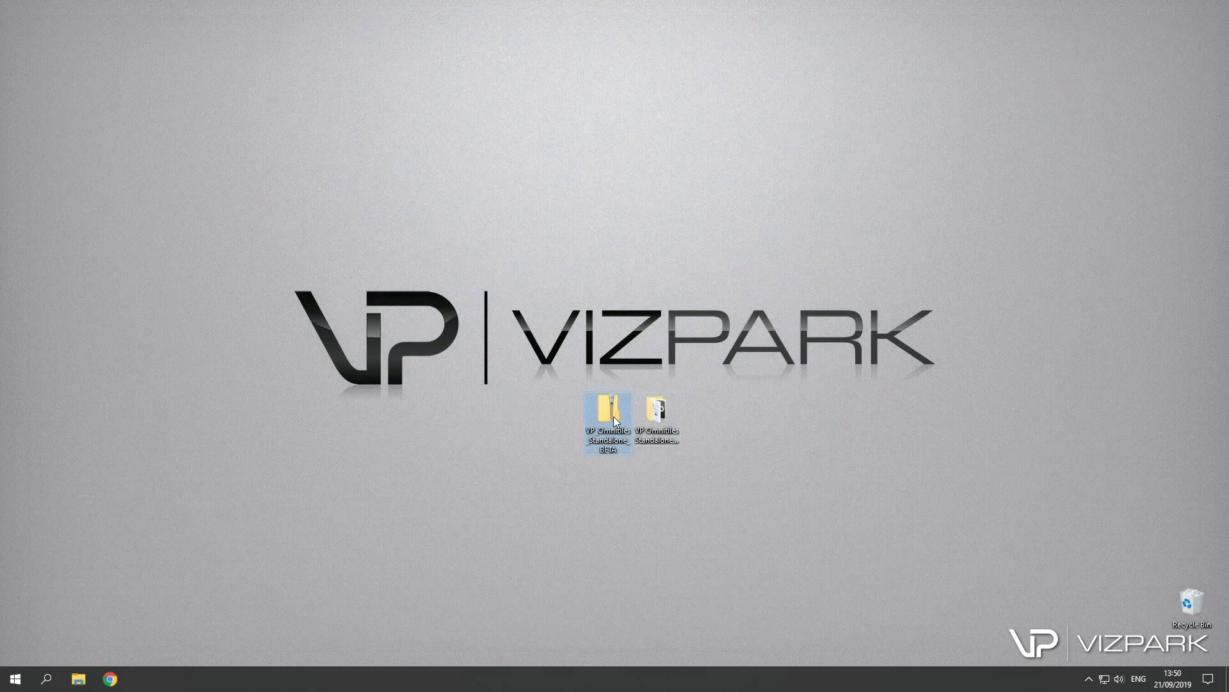
mouse_move(607, 415)
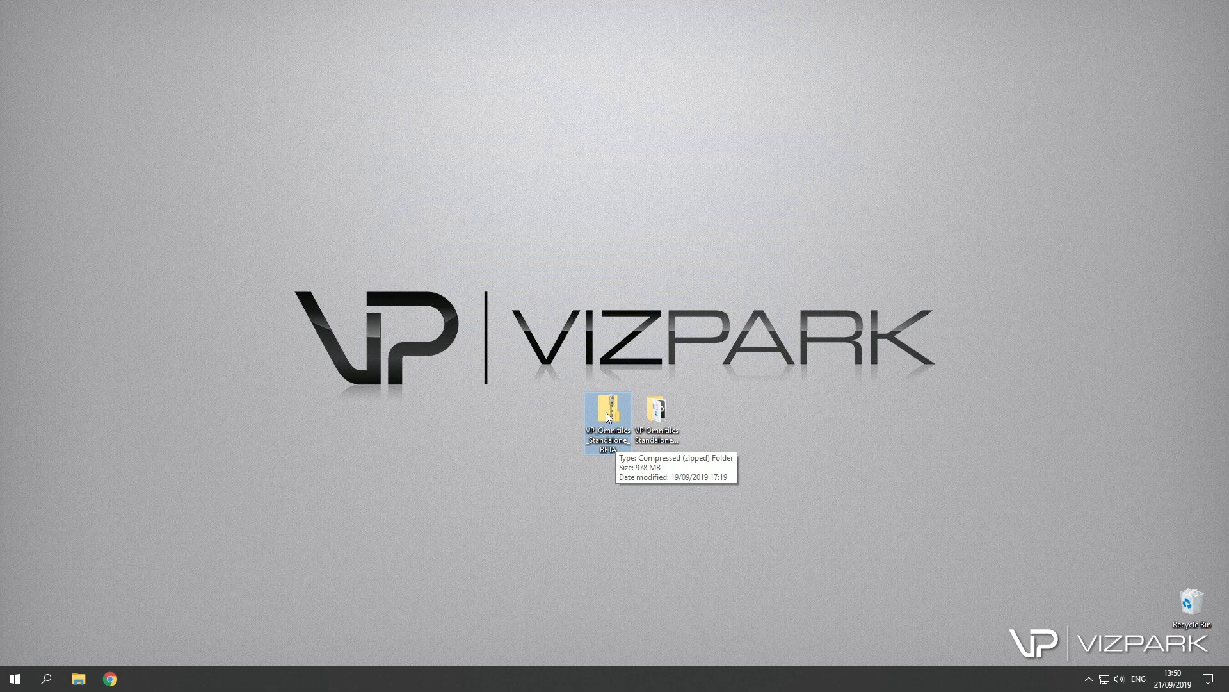
Step: Open the zipped VP Omnitiles Standalone Beta folder and select the Omnitiles Standalone installer
double_click(607, 413)
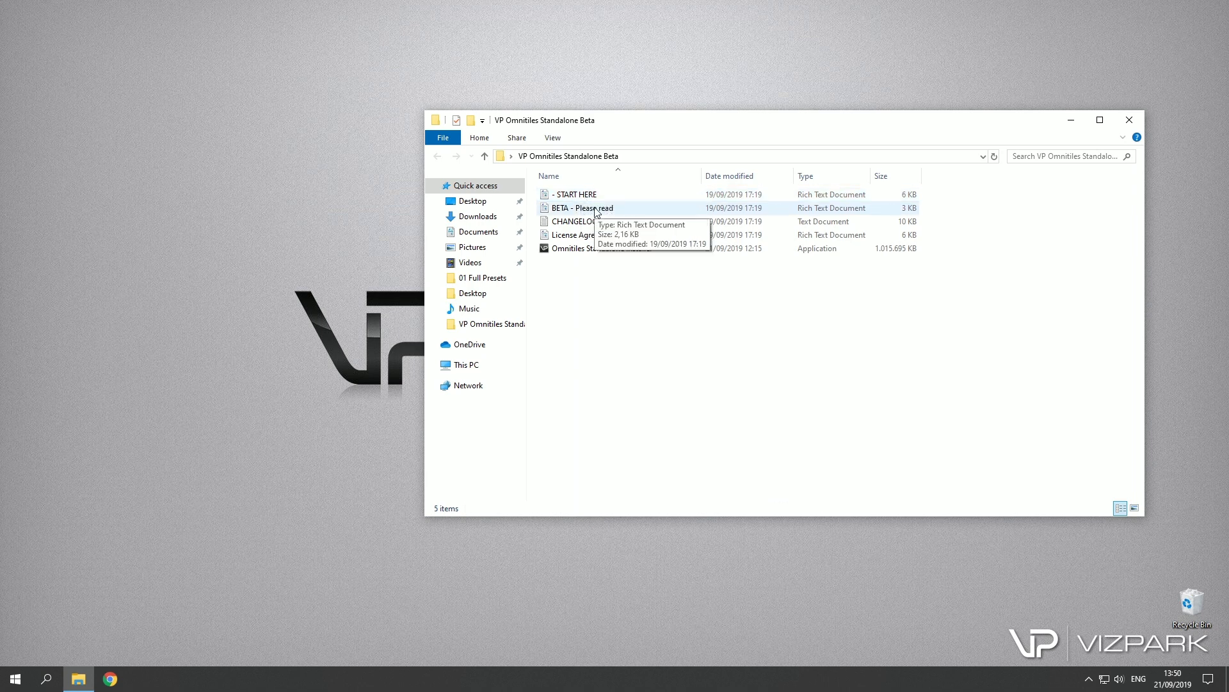
mouse_move(580, 221)
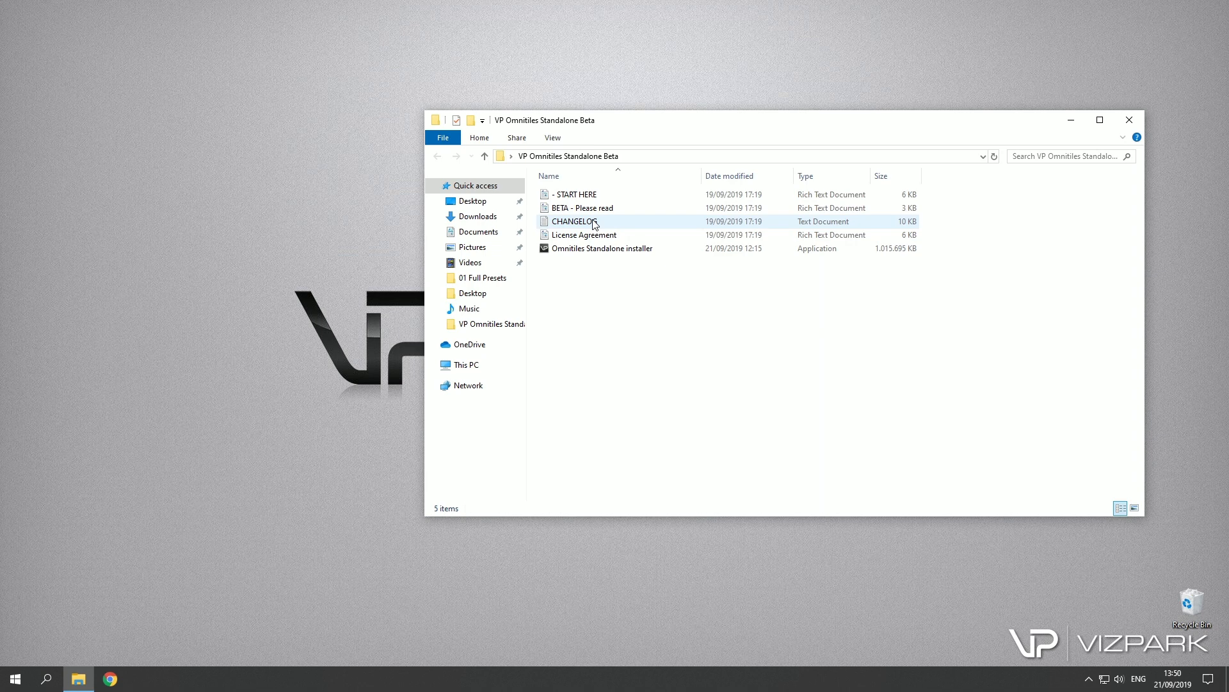
mouse_move(576, 221)
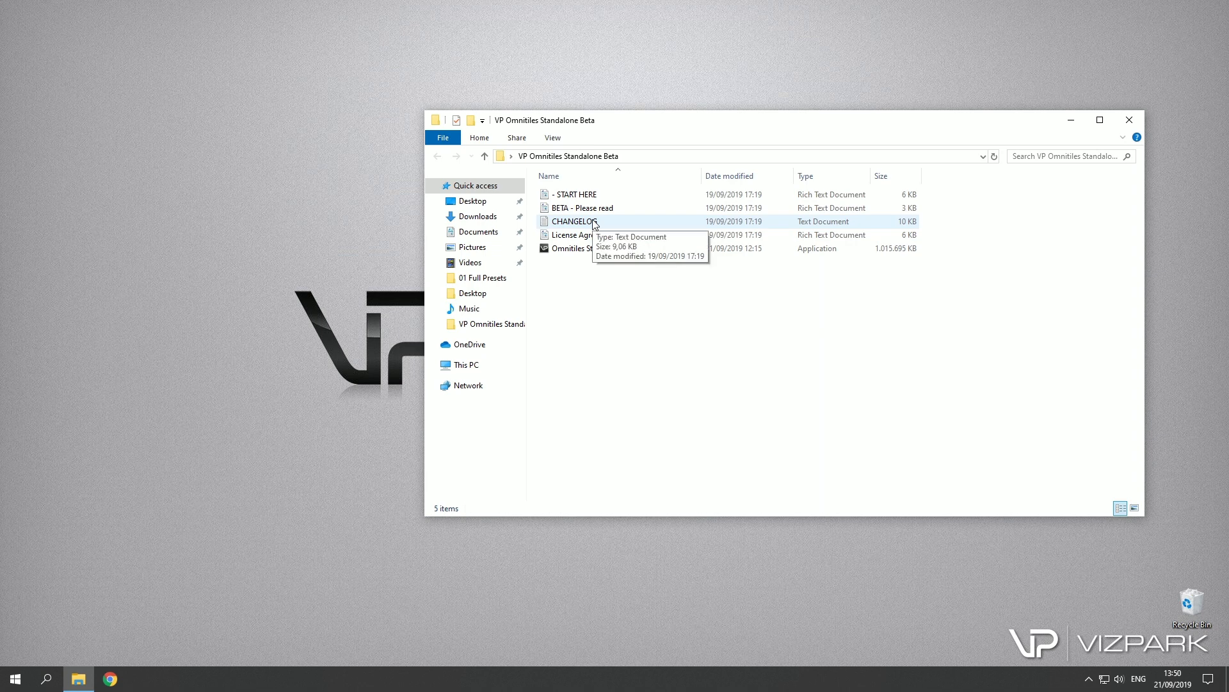
mouse_move(601, 247)
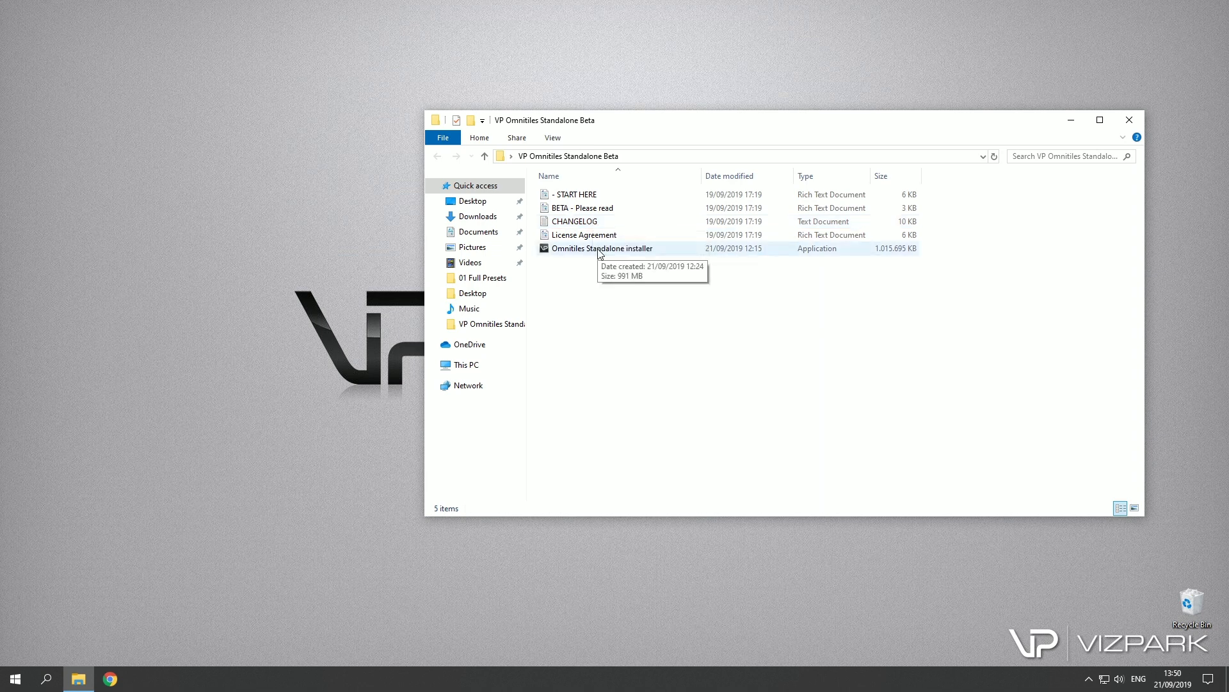
left_click(602, 247)
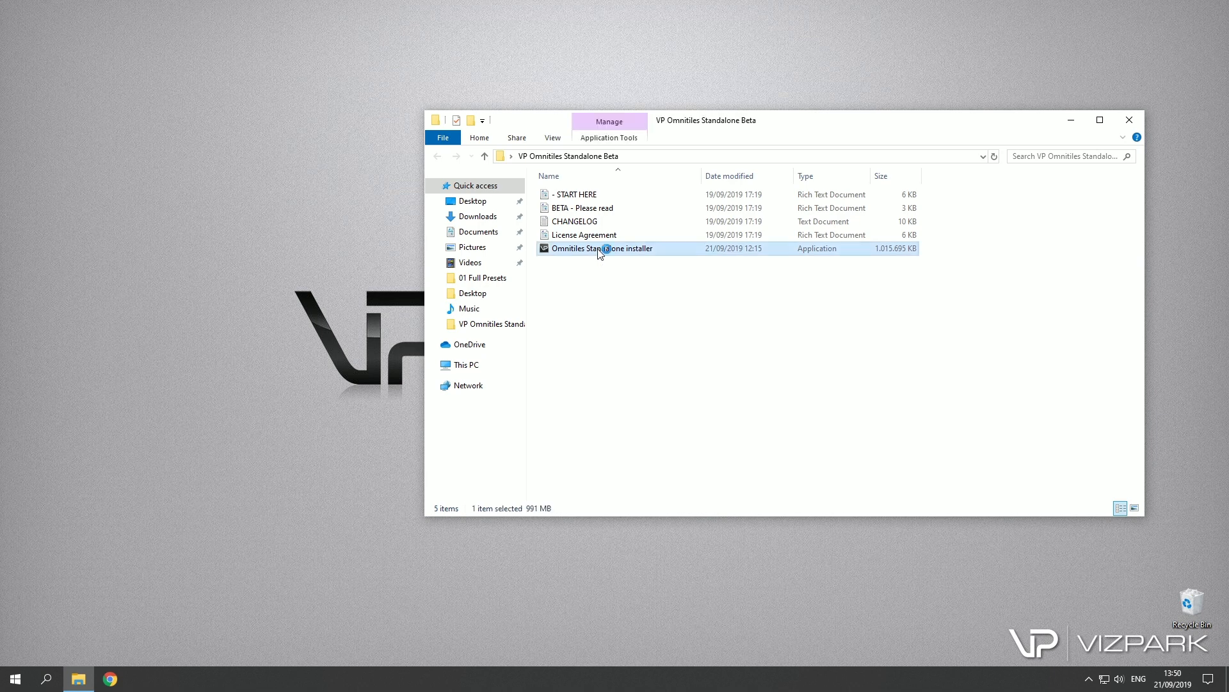
Step: Launch the installer and advance past welcome, all components and the default destination folder
double_click(601, 248)
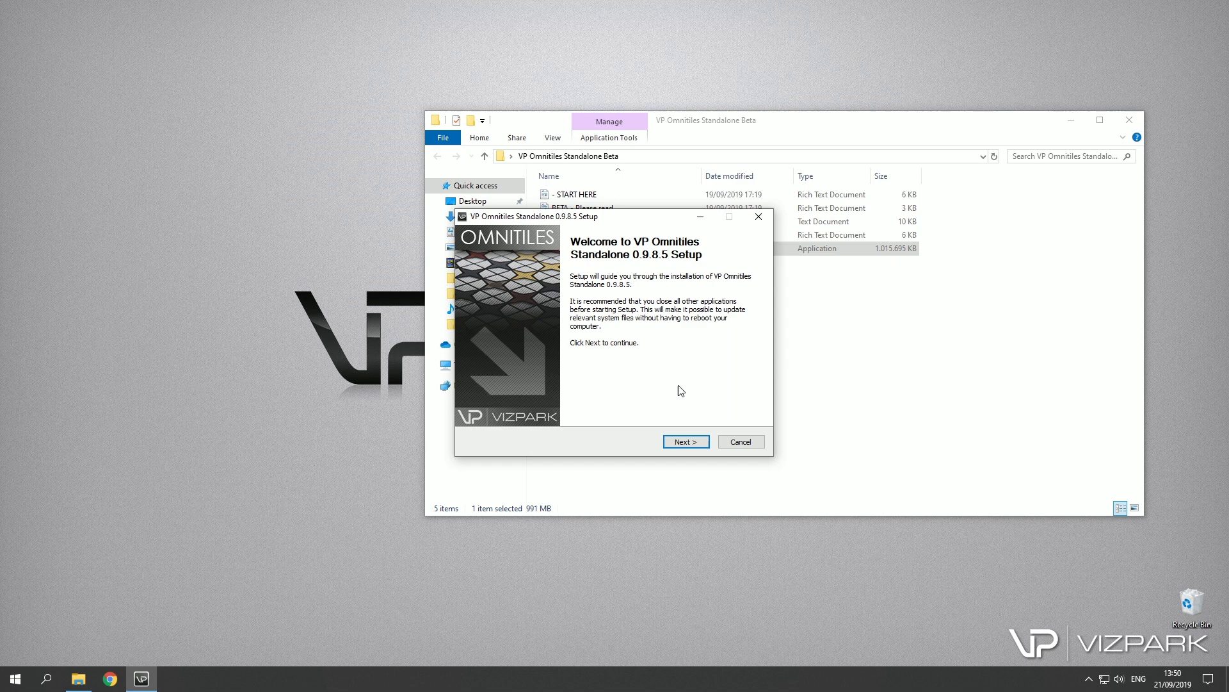
mouse_move(521, 277)
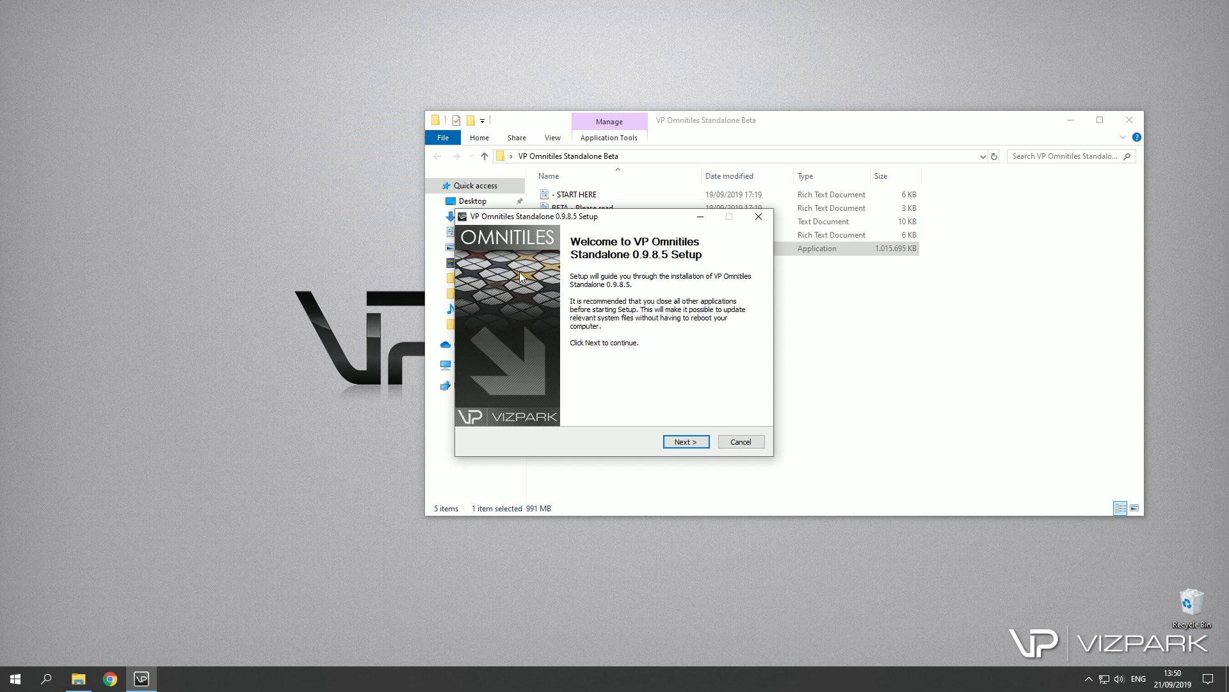
mouse_move(549, 278)
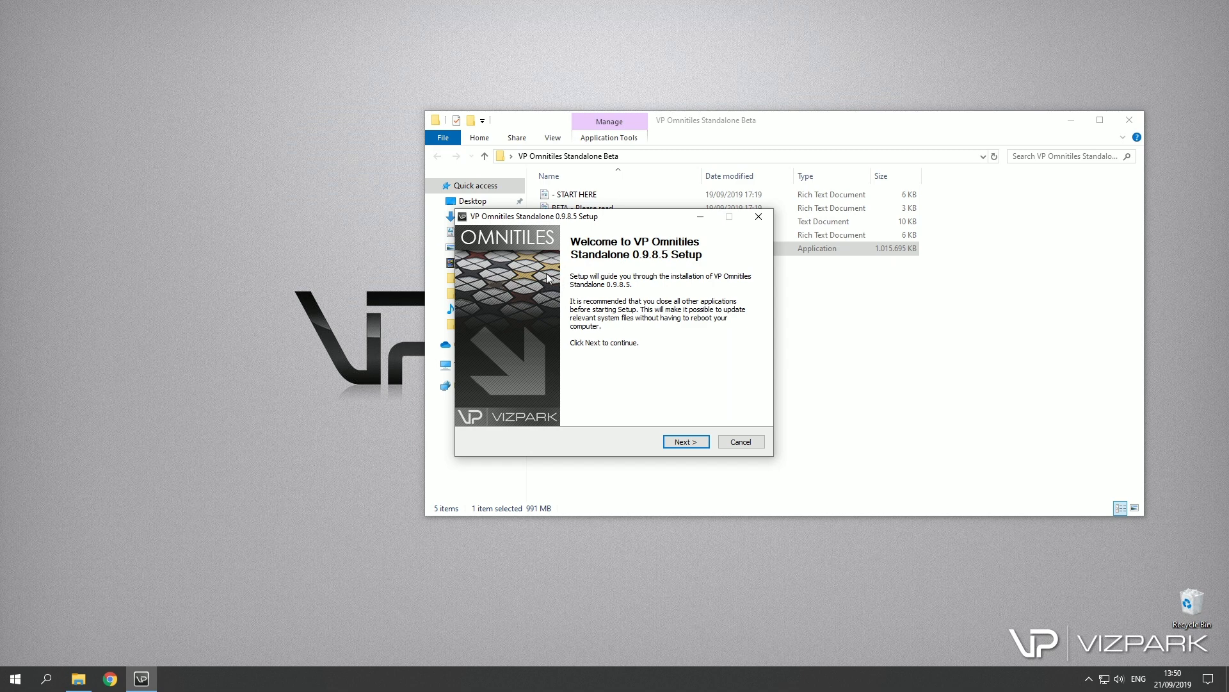
mouse_move(531, 284)
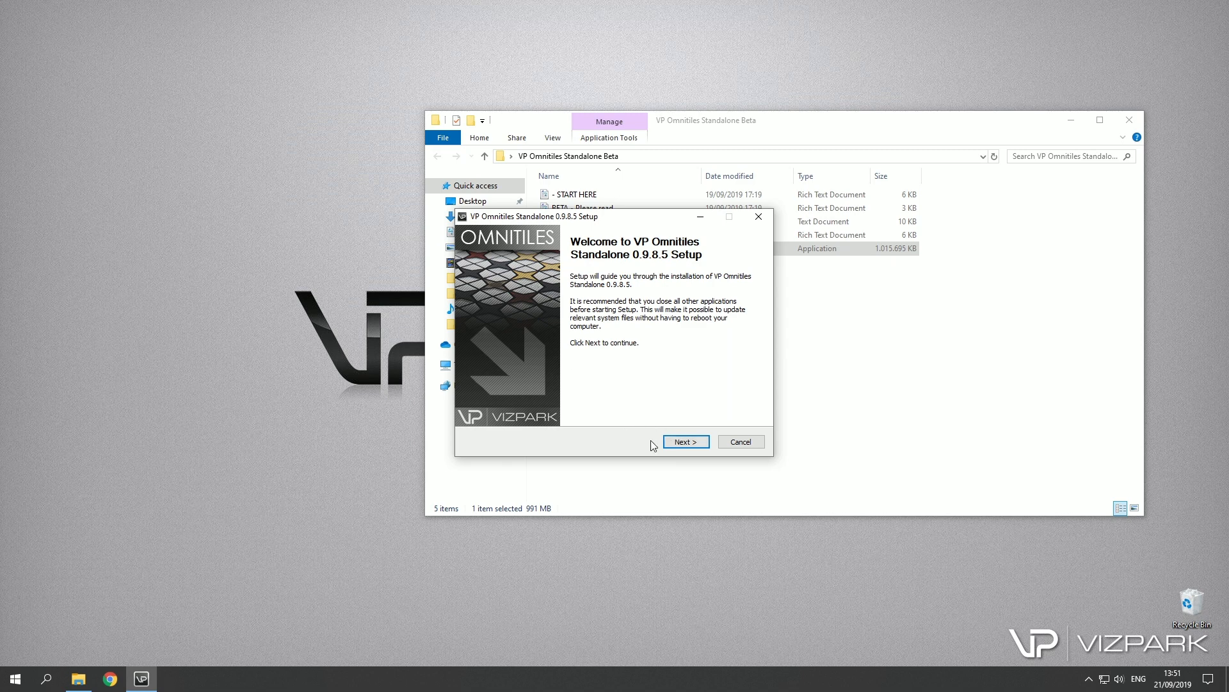
left_click(684, 440)
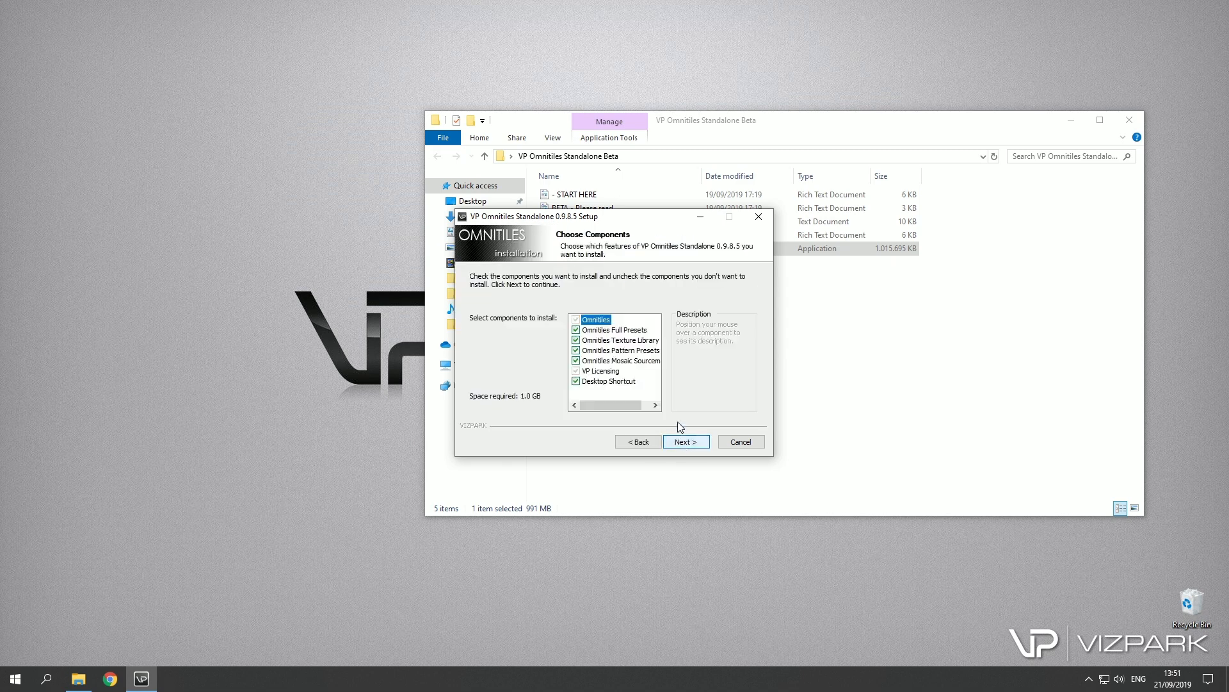
mouse_move(596, 333)
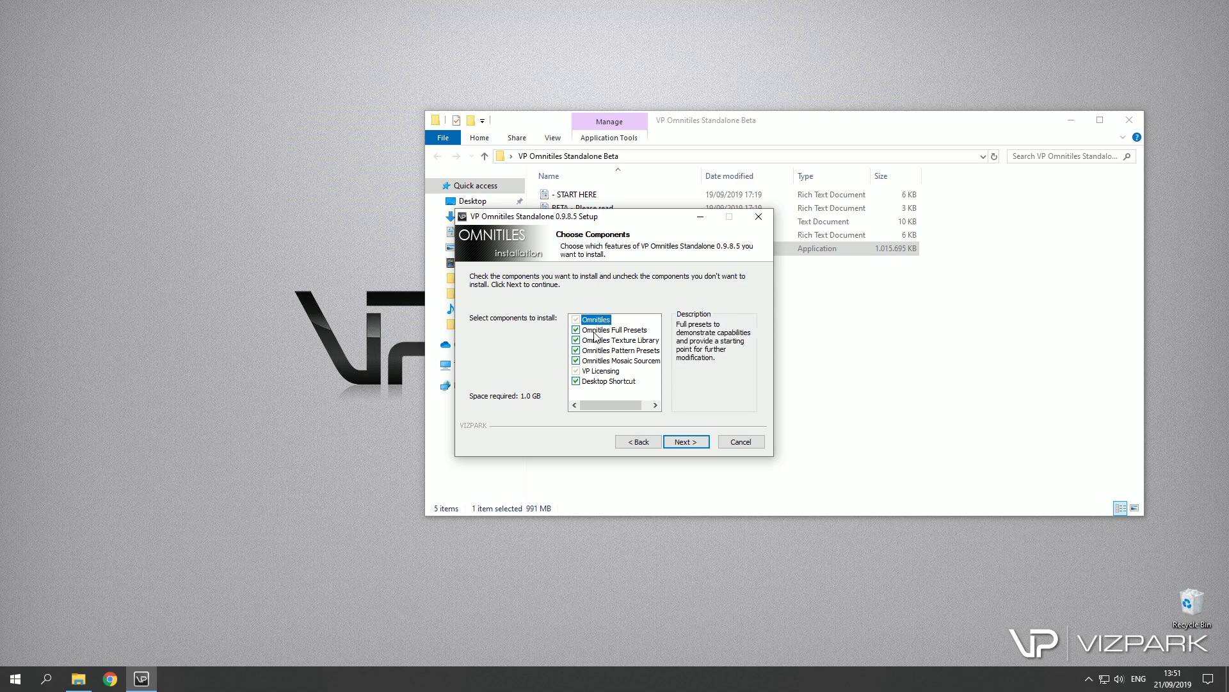
mouse_move(604, 331)
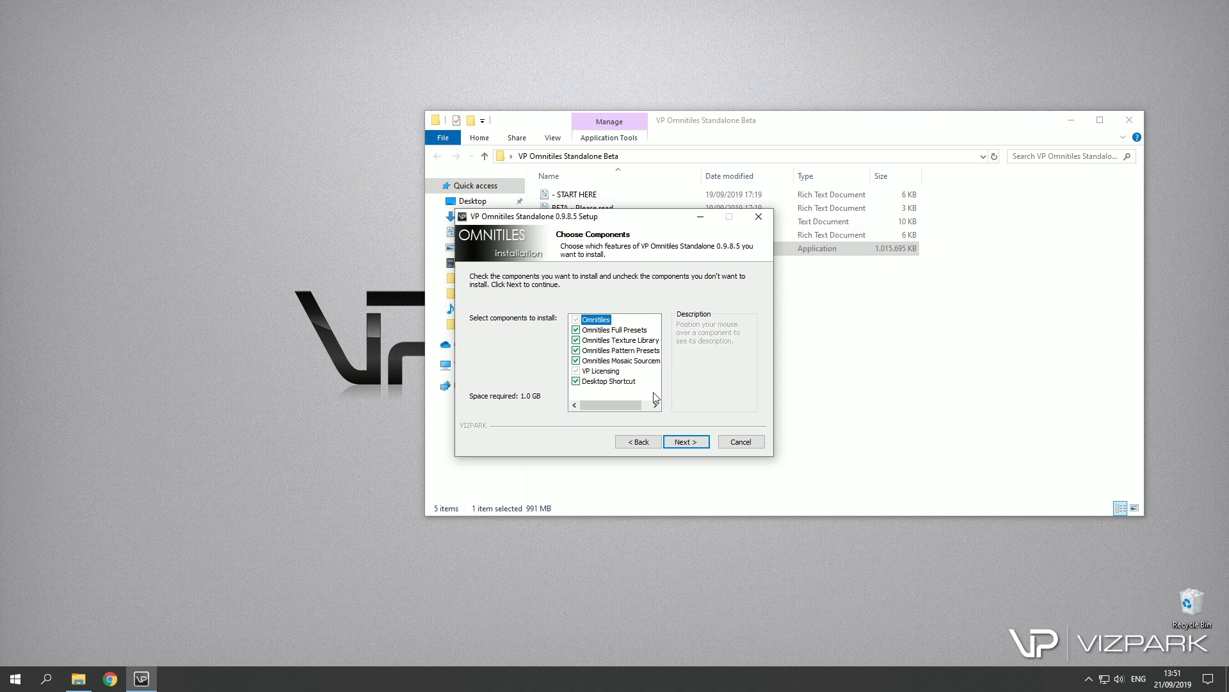
left_click(685, 441)
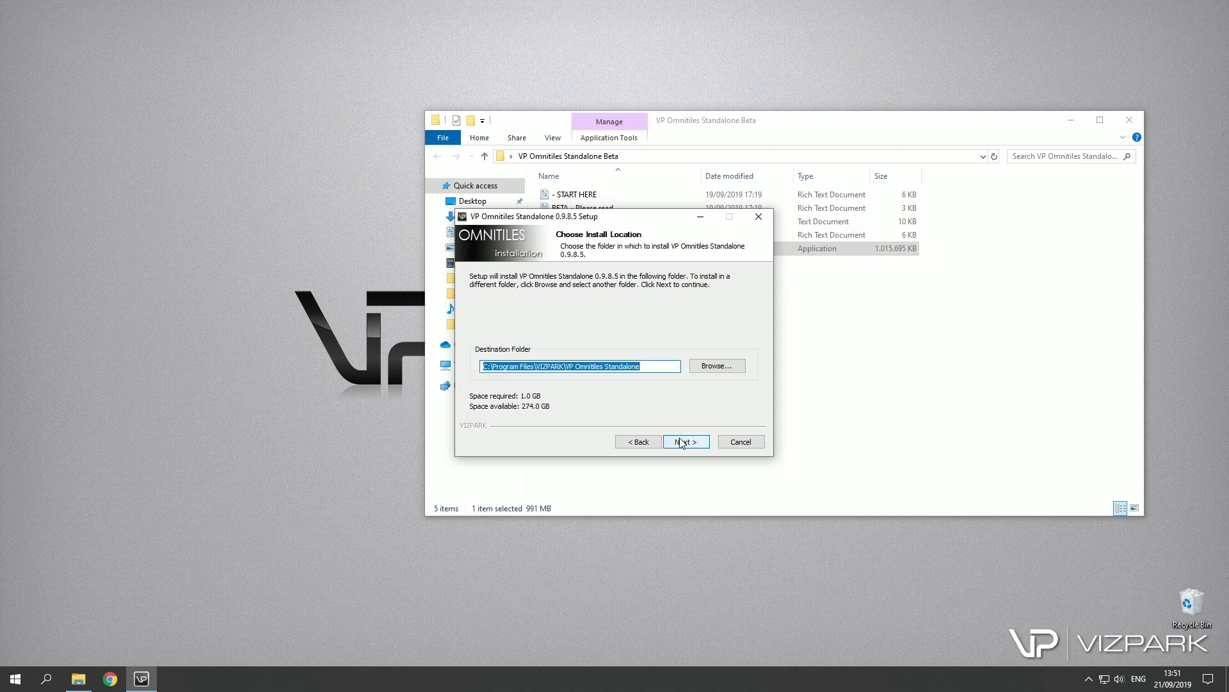
left_click(685, 441)
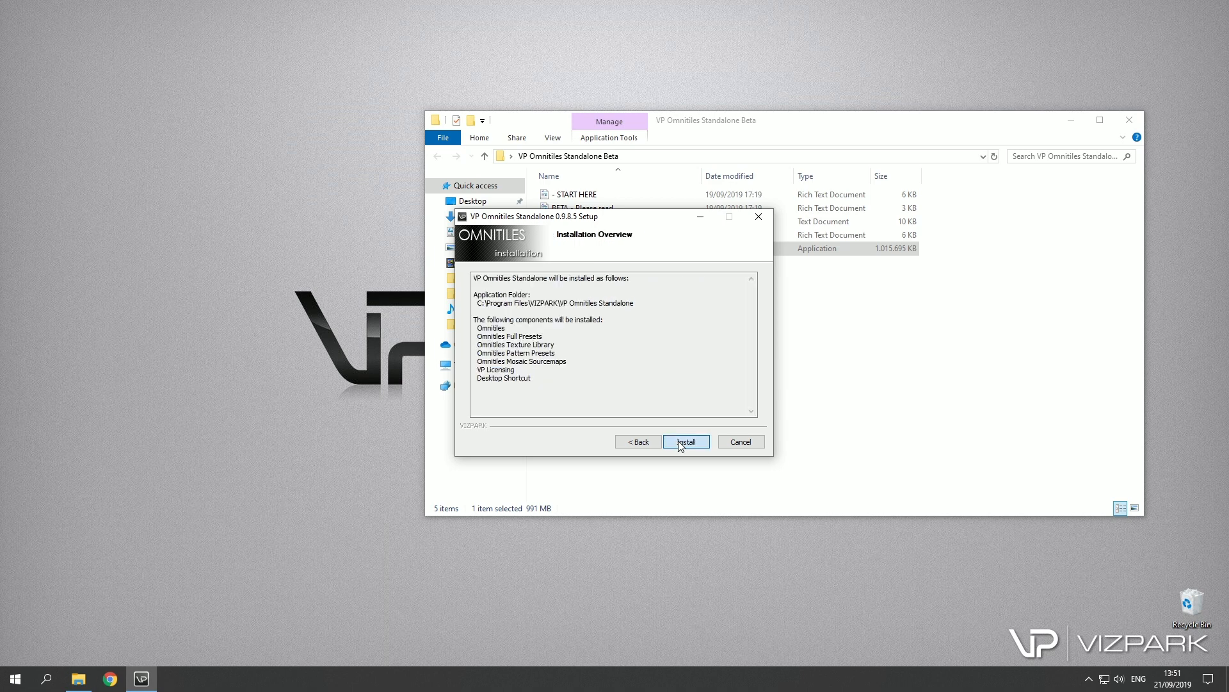
Step: Install Omnitiles Standalone 0.9.8.5, dismiss the VP Licensing notice, finish setup and close Explorer
left_click(685, 442)
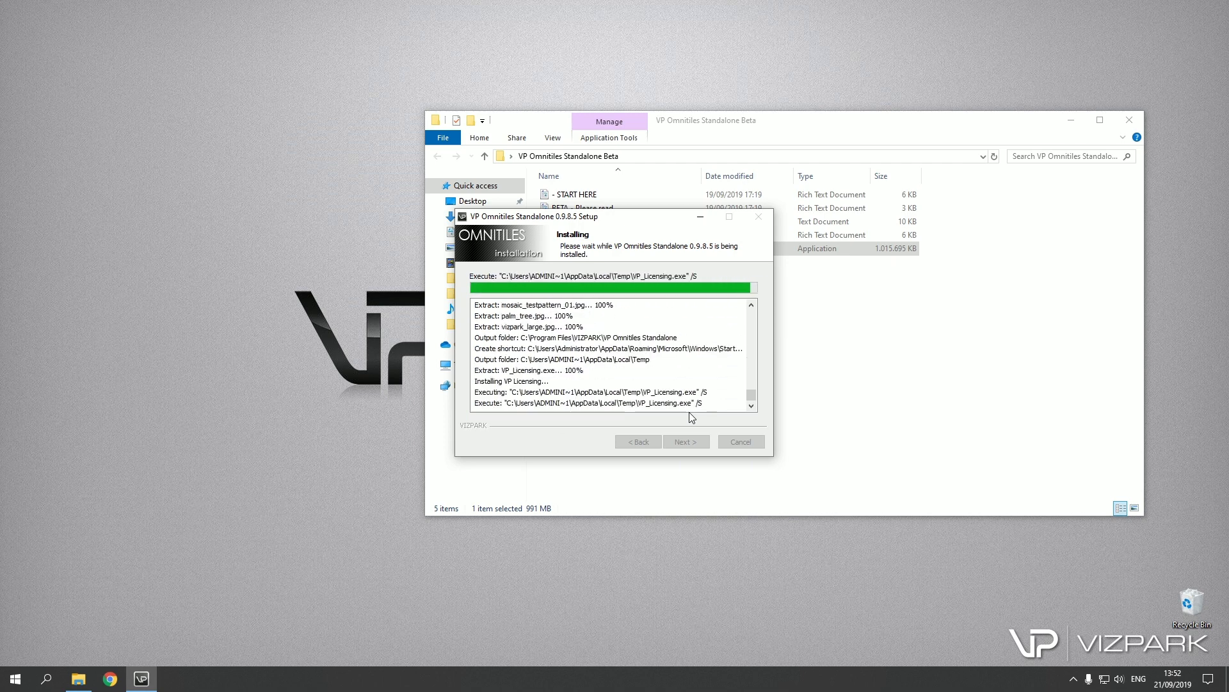
mouse_move(743, 366)
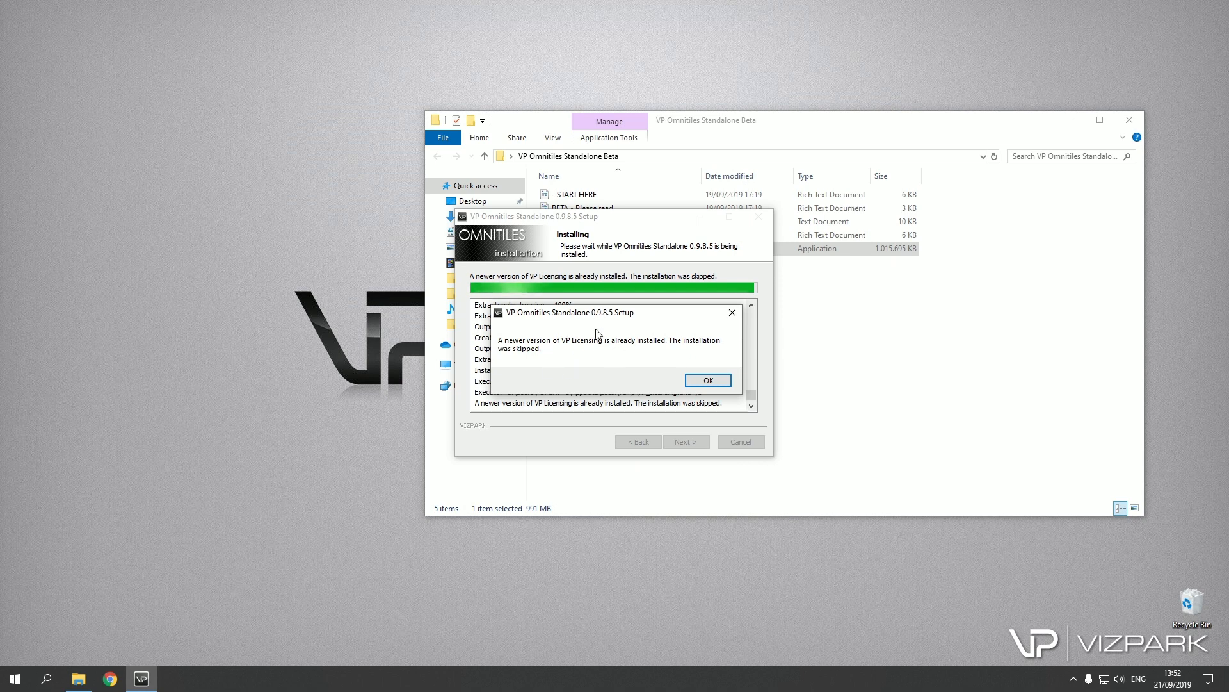
left_click(705, 380)
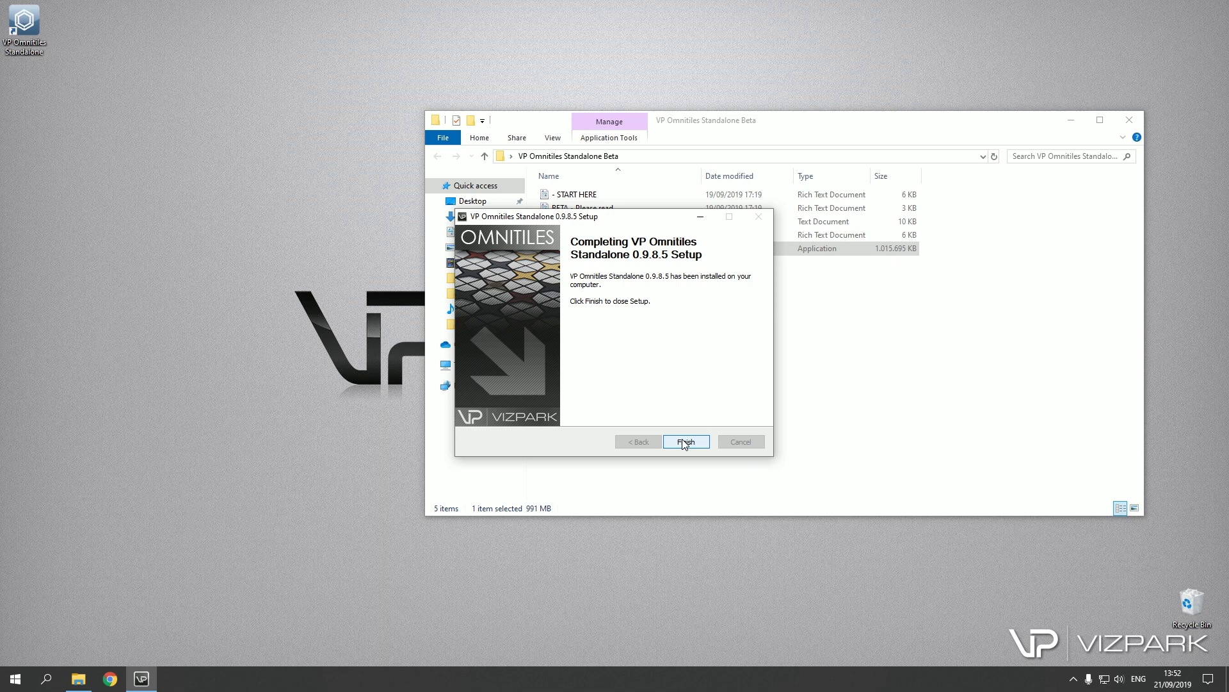
left_click(684, 440)
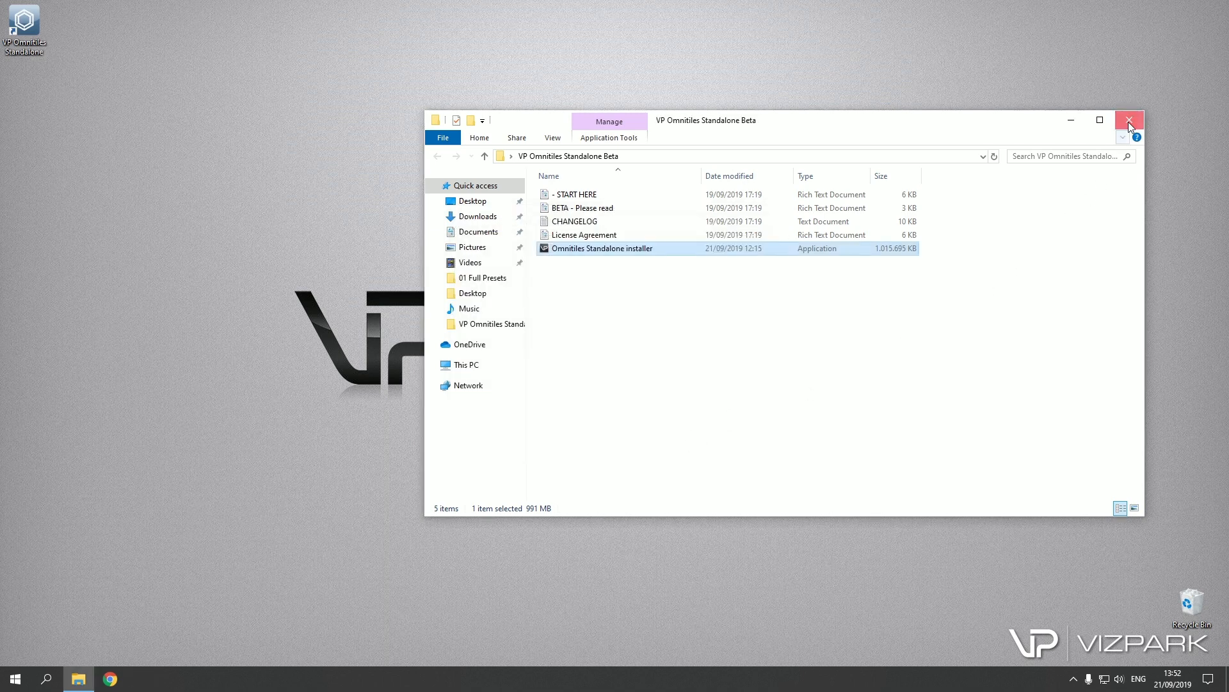
left_click(1129, 120)
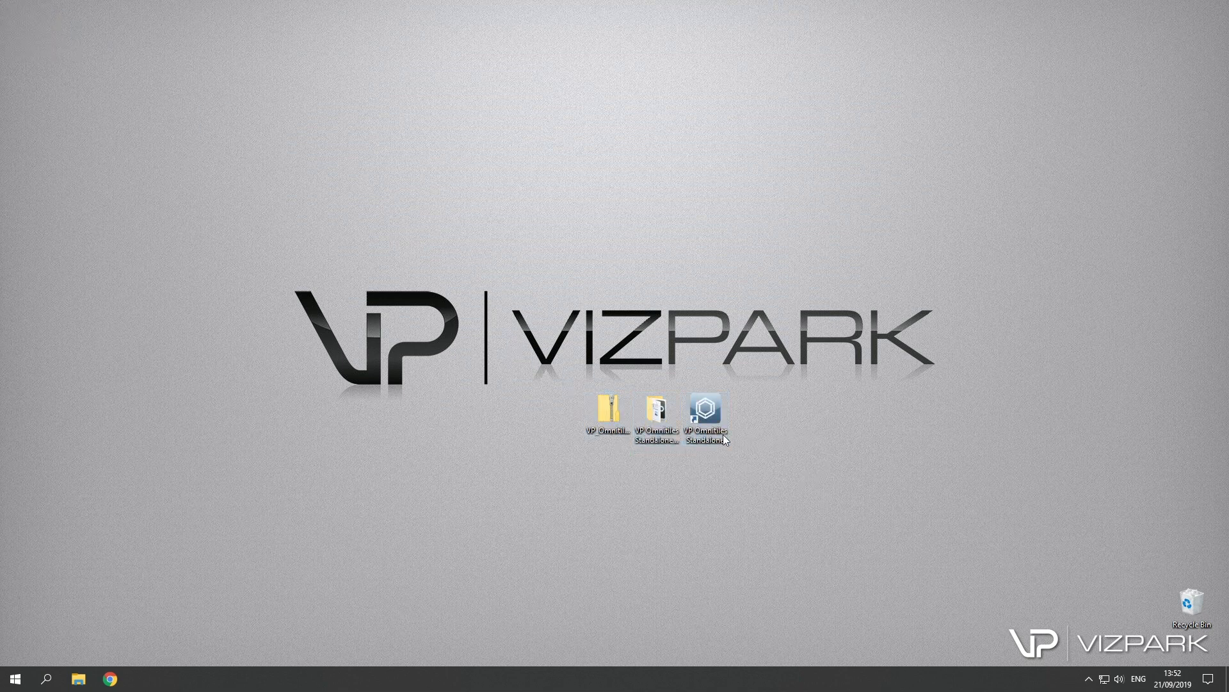
Step: Launch Omnitiles Standalone from its desktop shortcut and open the License Manager
left_click(705, 412)
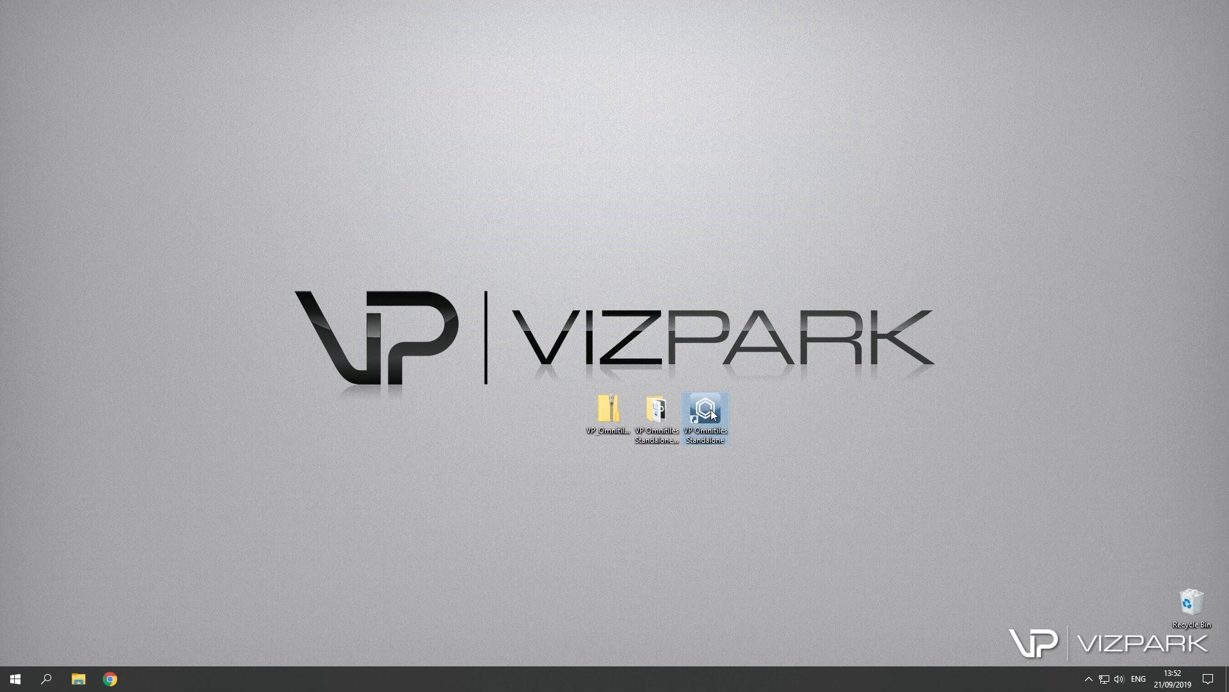
double_click(705, 418)
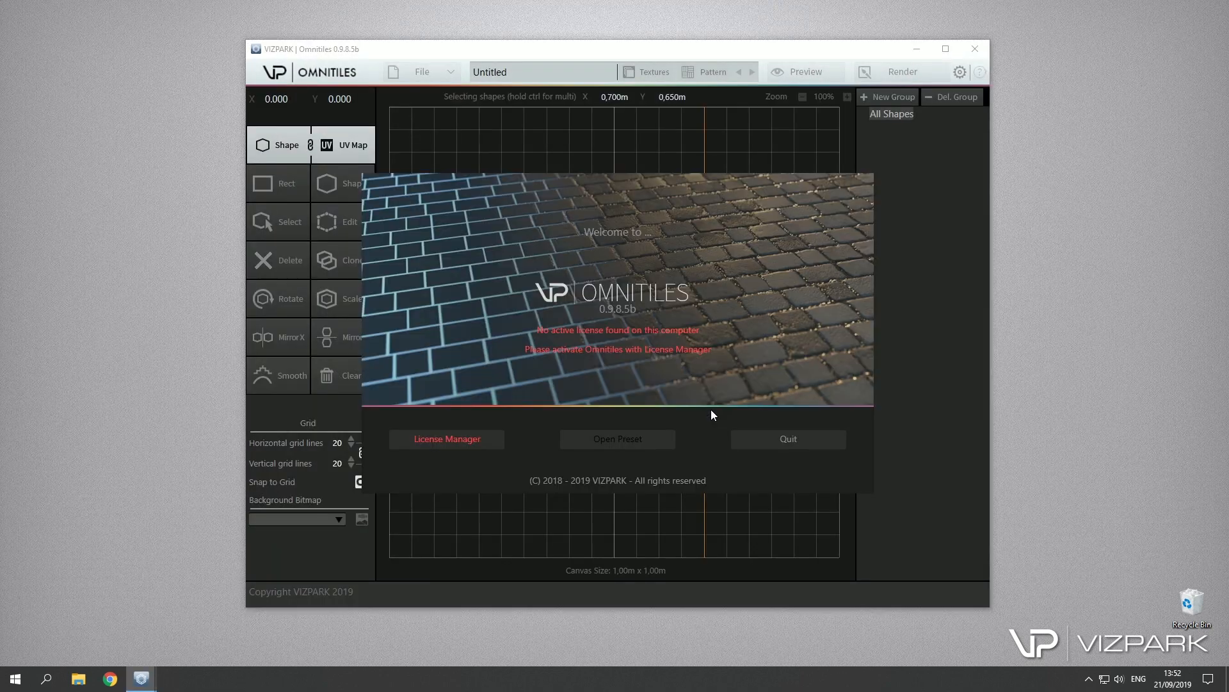
mouse_move(787, 325)
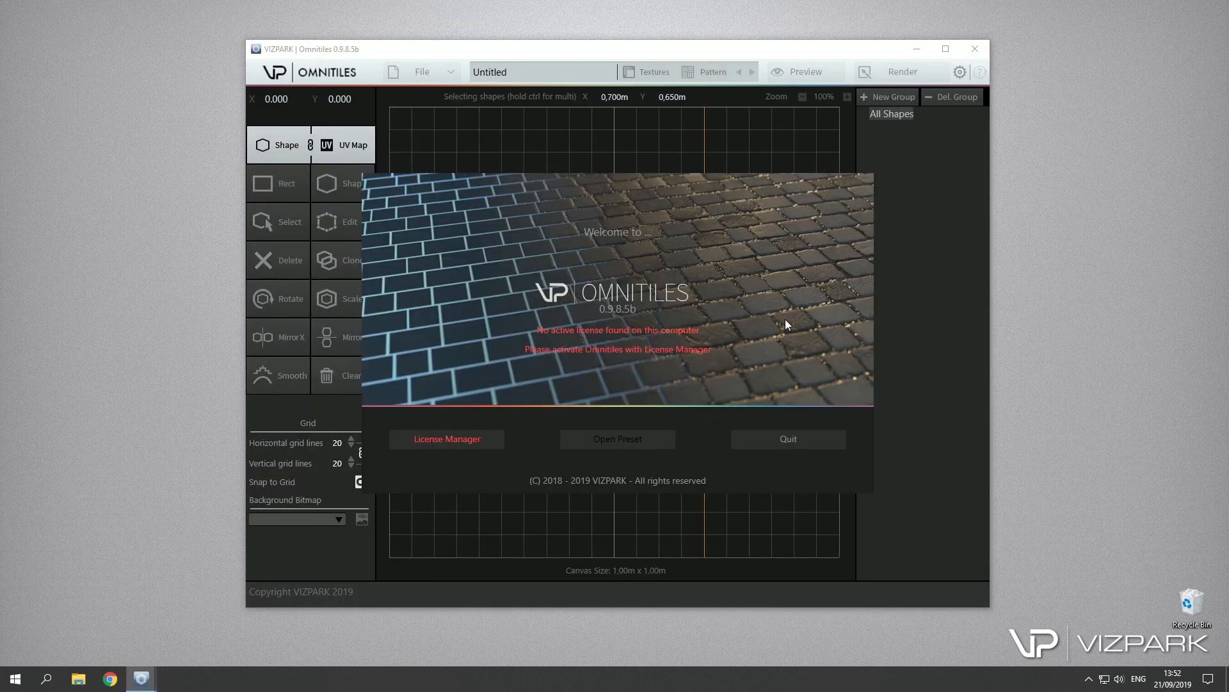
mouse_move(691, 346)
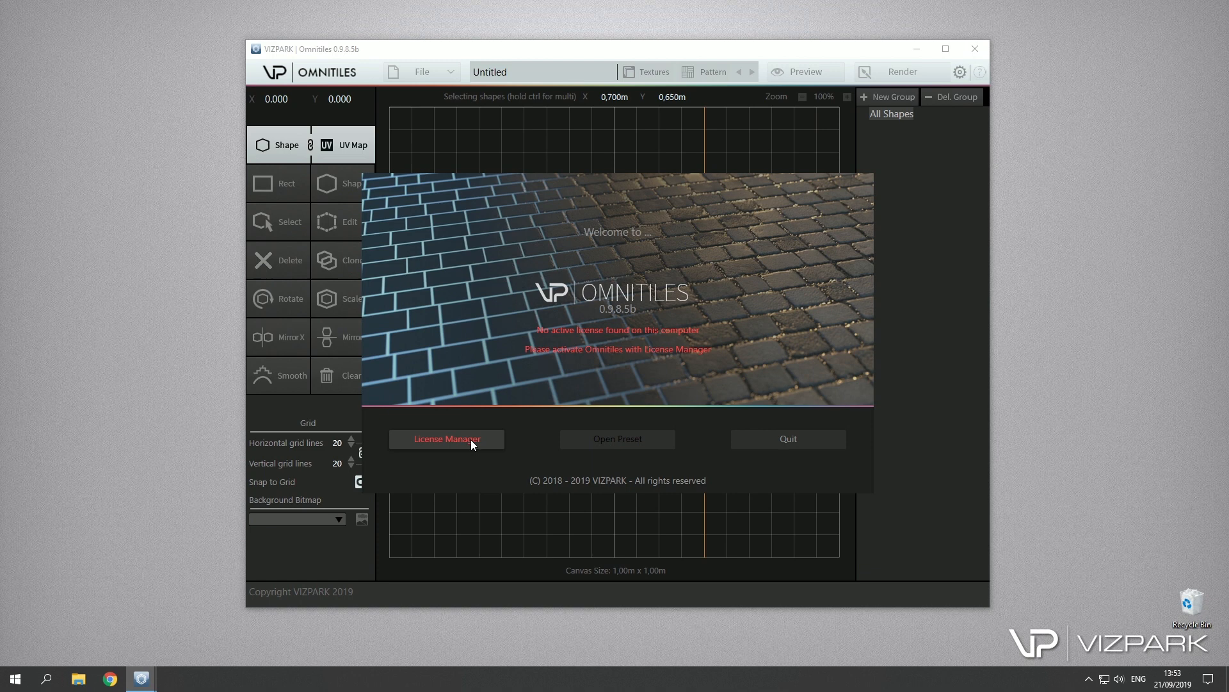
left_click(447, 438)
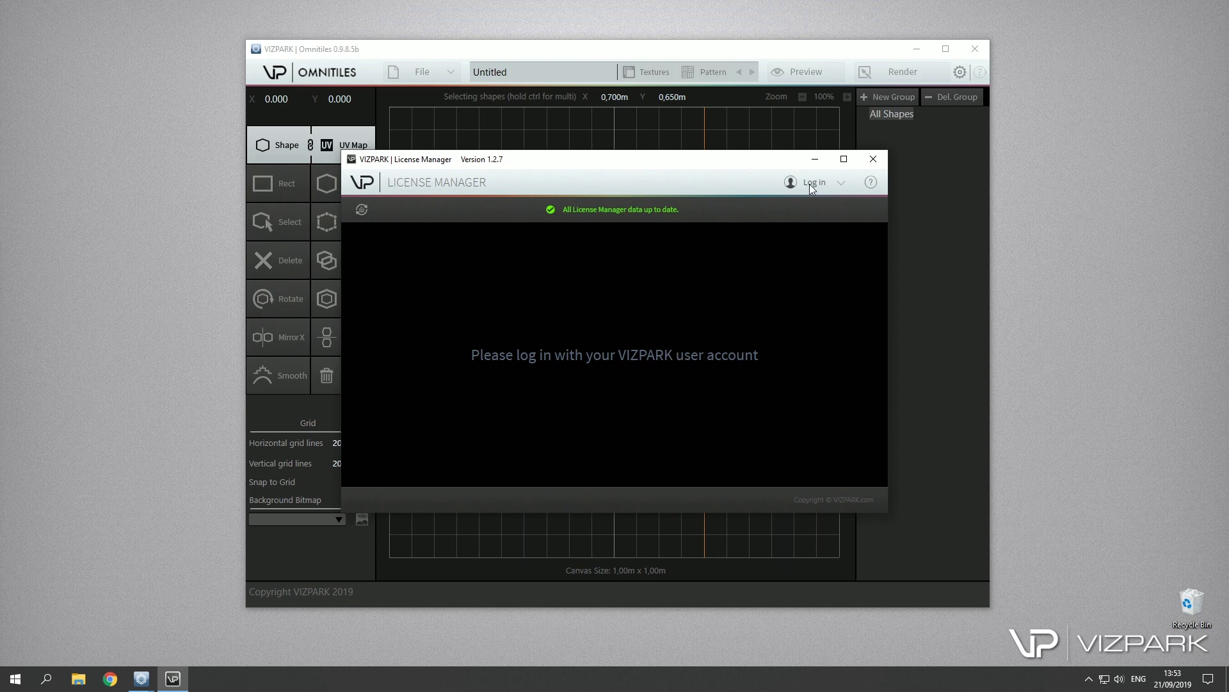
Step: Log in to the VIZPARK License Manager with user name 'john' and password
left_click(814, 181)
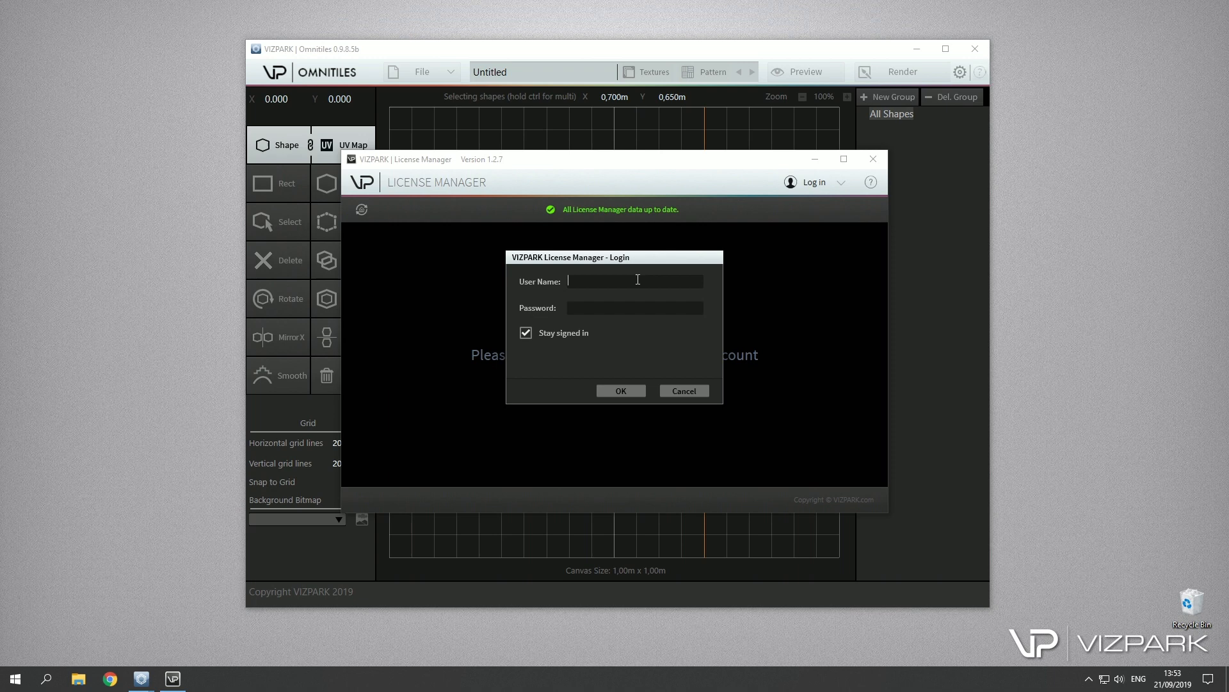
type("john")
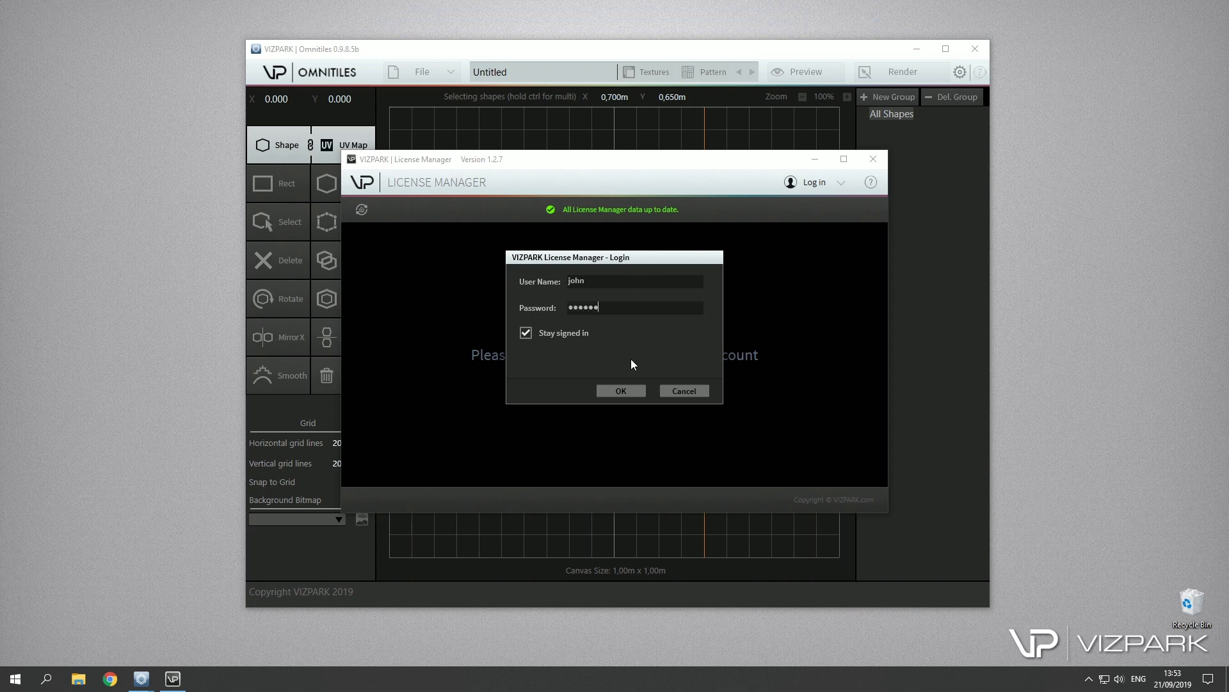
left_click(619, 391)
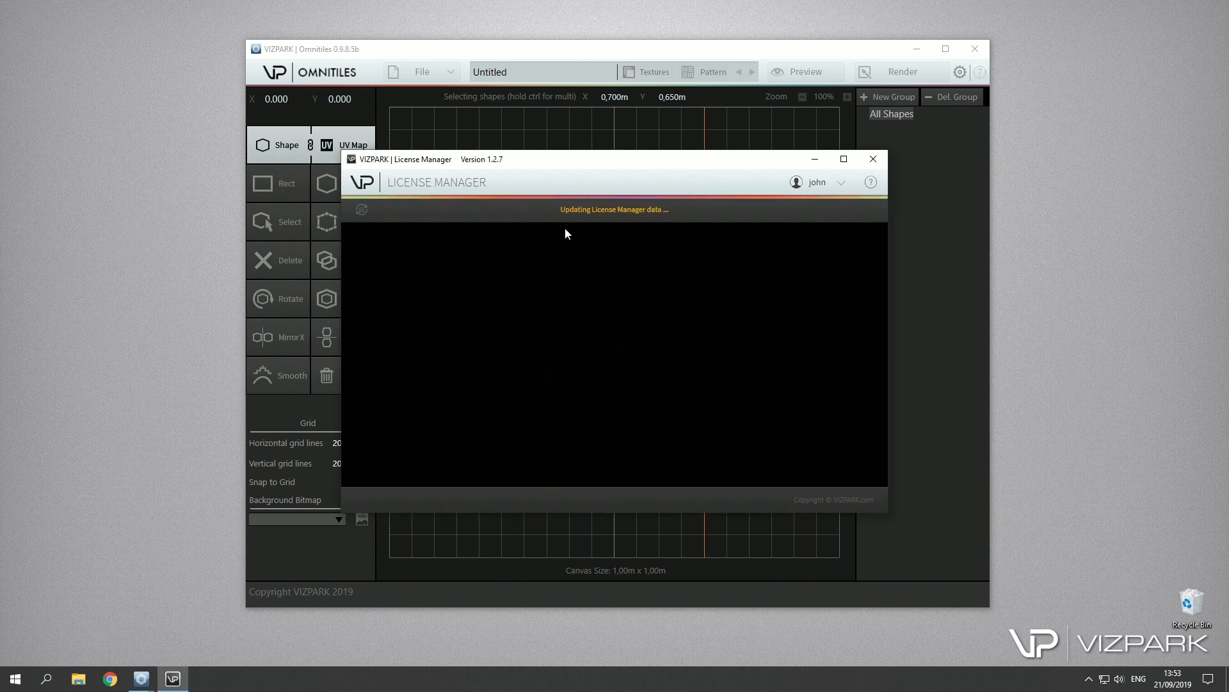
mouse_move(649, 318)
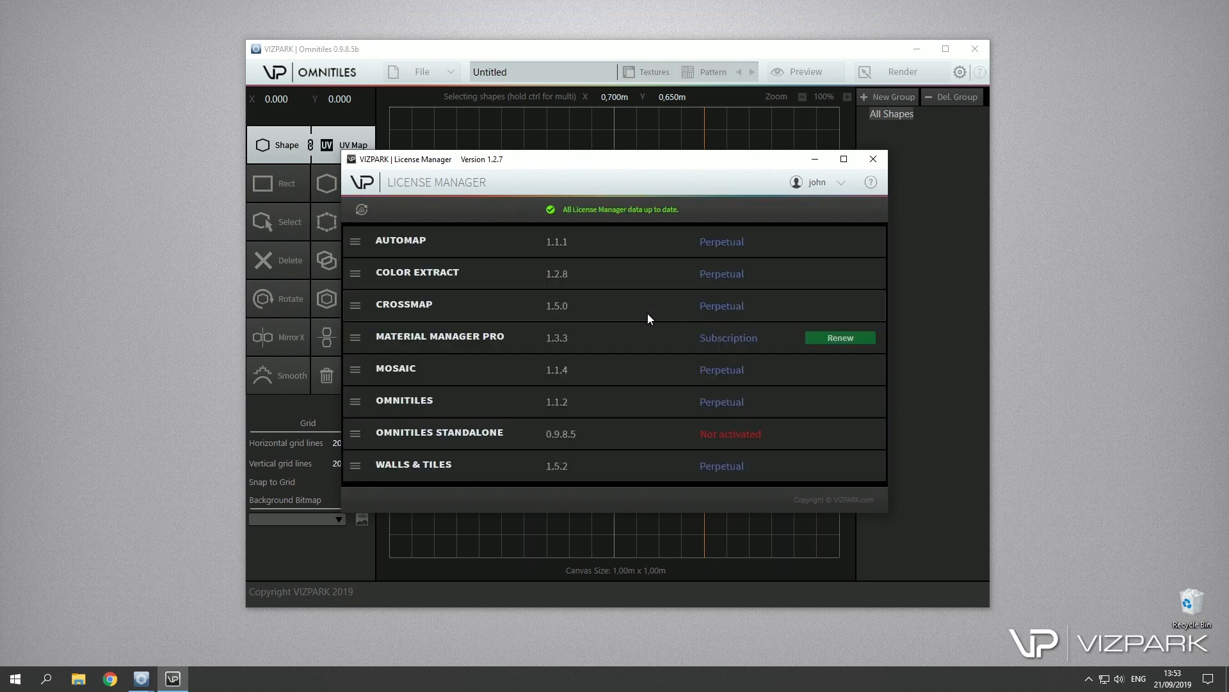
mouse_move(663, 436)
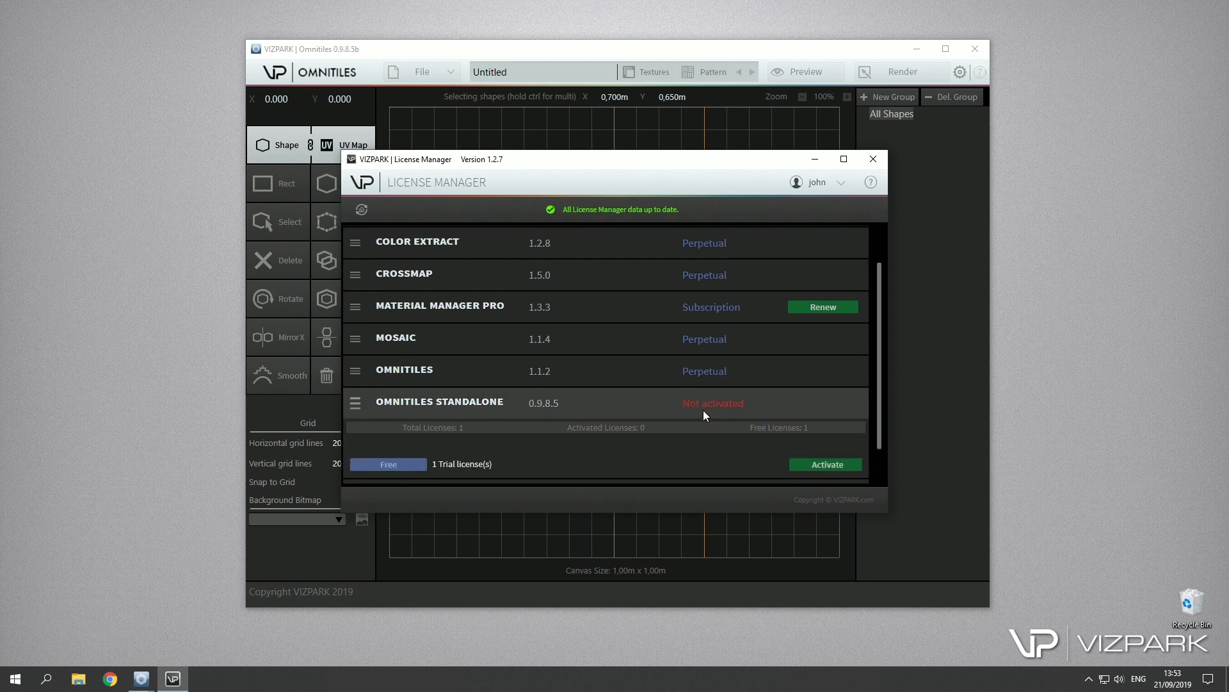
Step: Activate the Omnitiles Standalone free trial license, leaving 13 days left
scroll("down", 3)
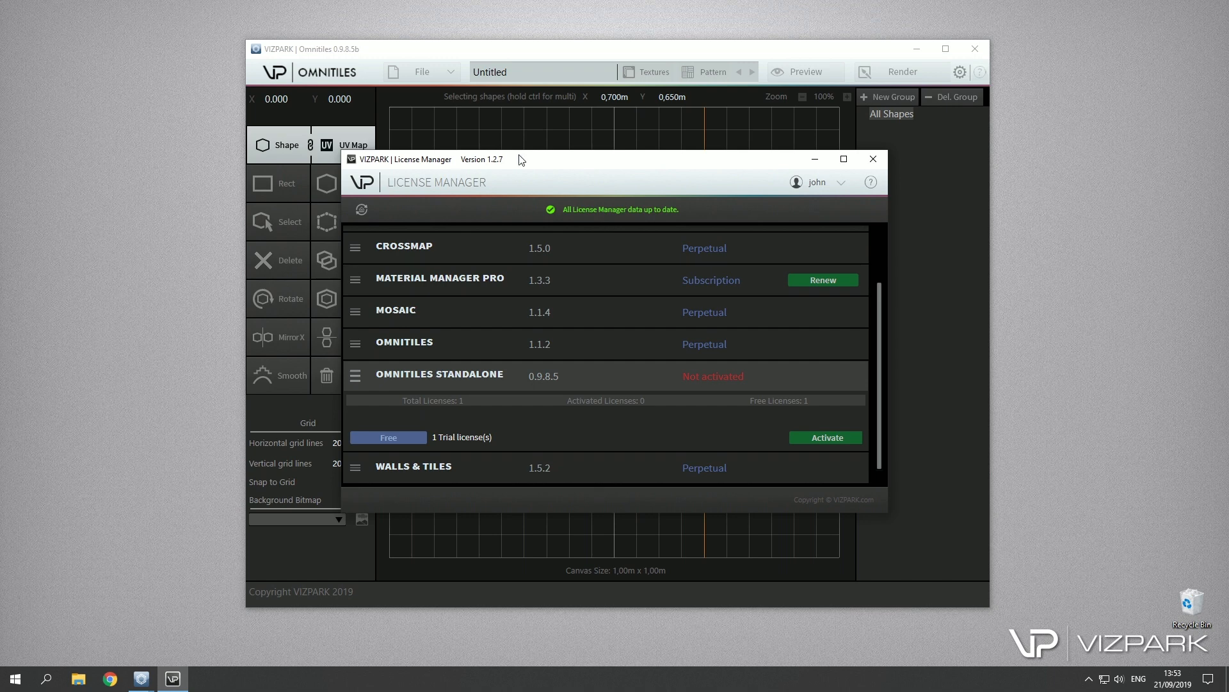
mouse_move(817, 352)
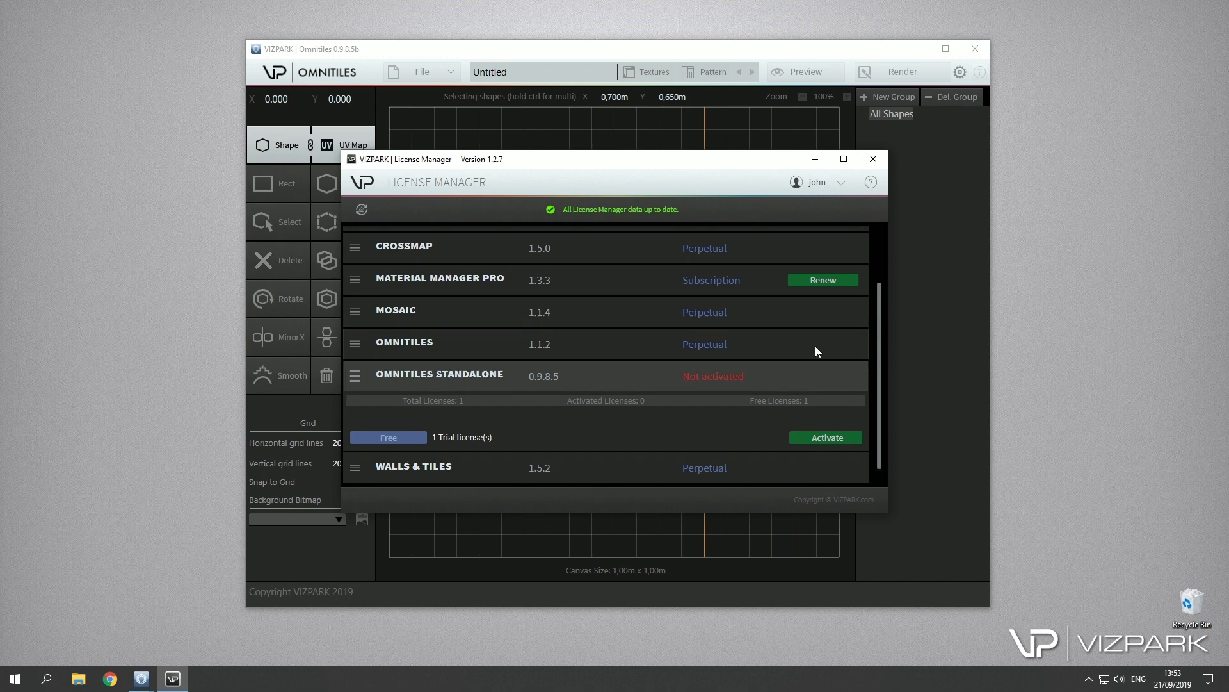
left_click(825, 437)
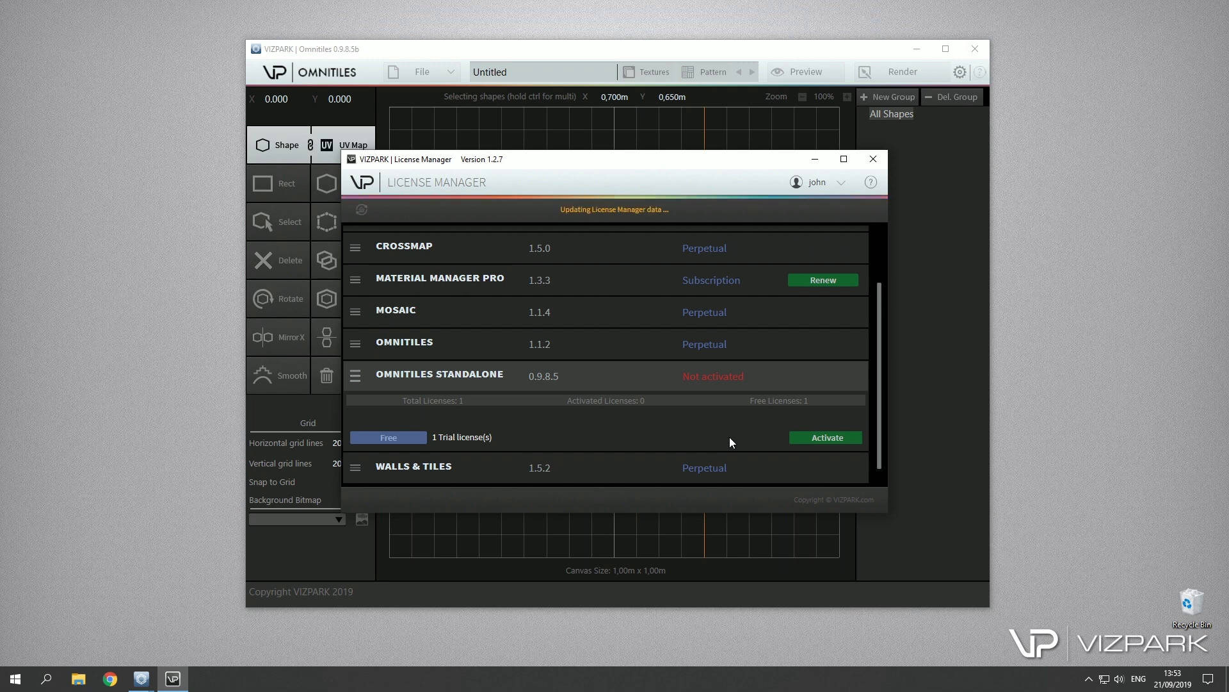
left_click(824, 437)
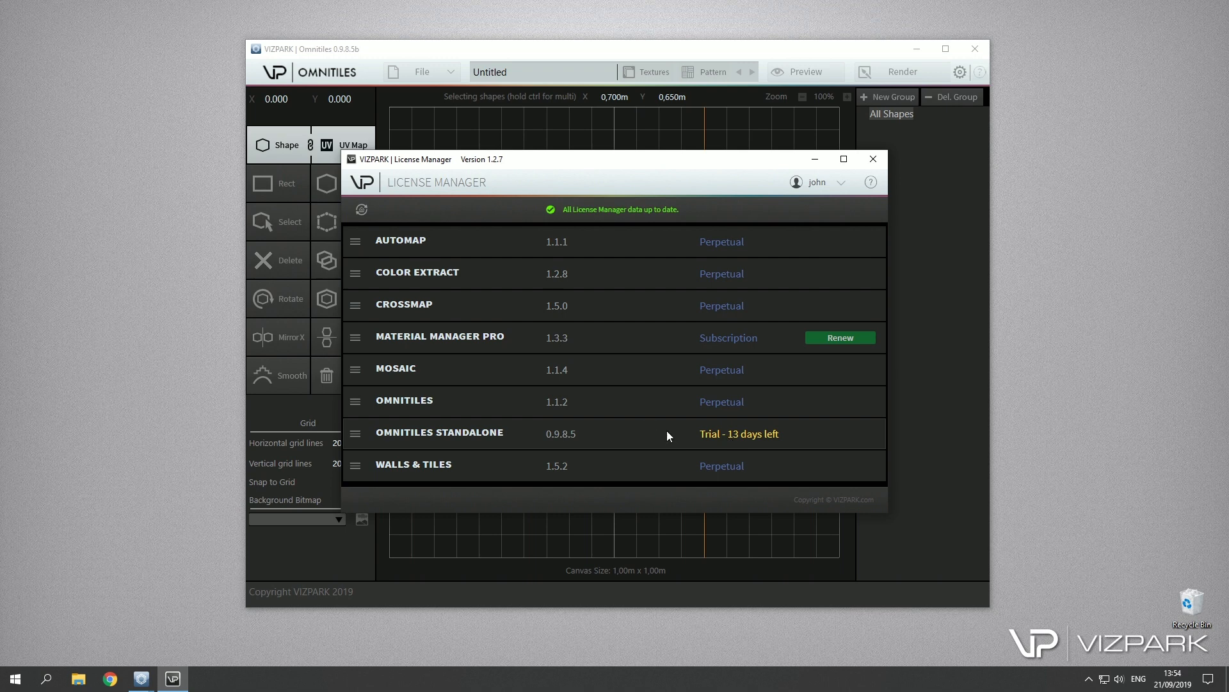
mouse_move(764, 440)
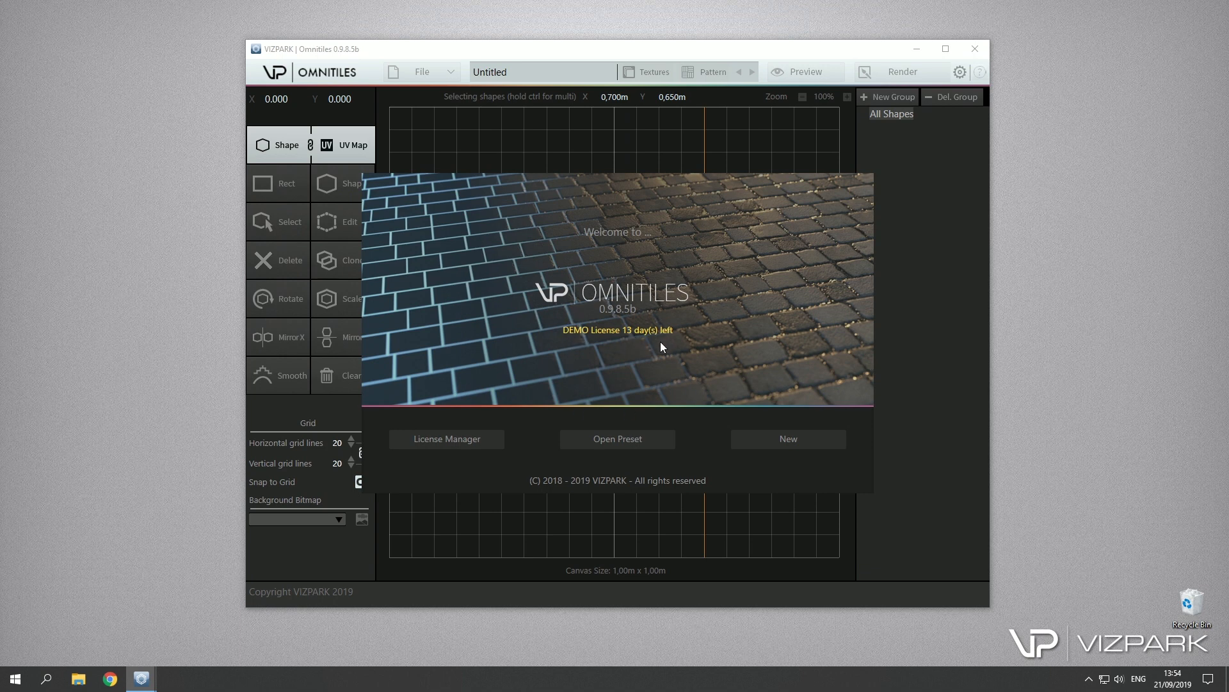
mouse_move(790, 461)
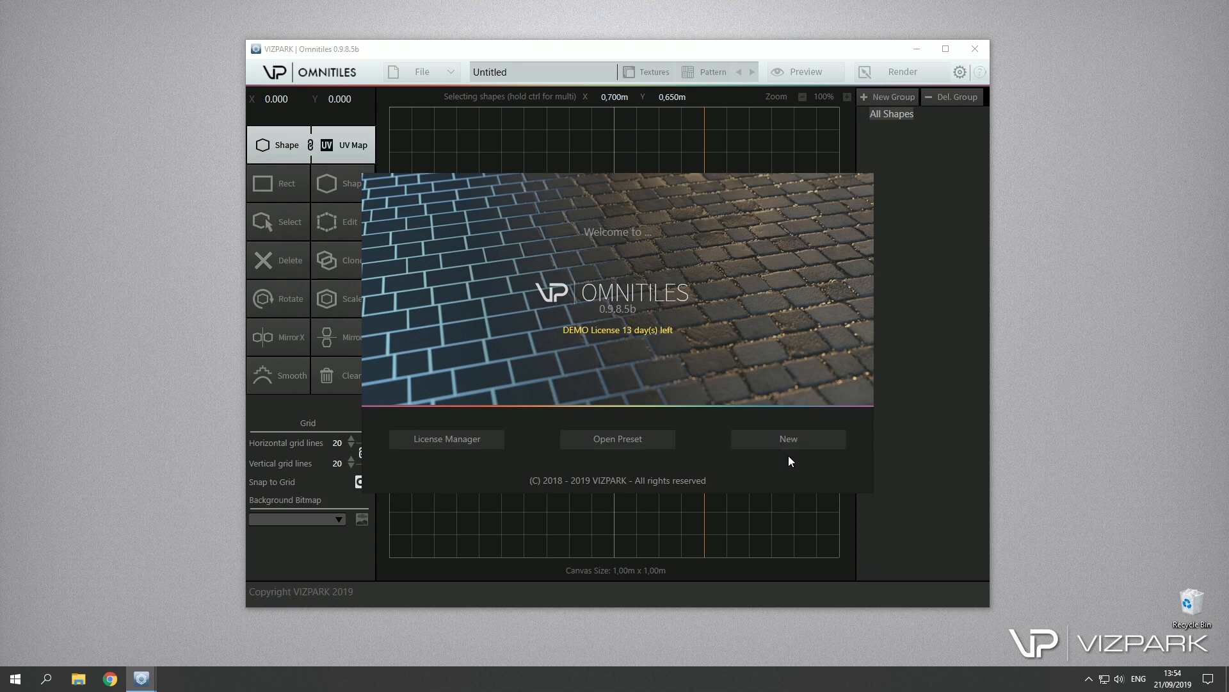
mouse_move(788, 468)
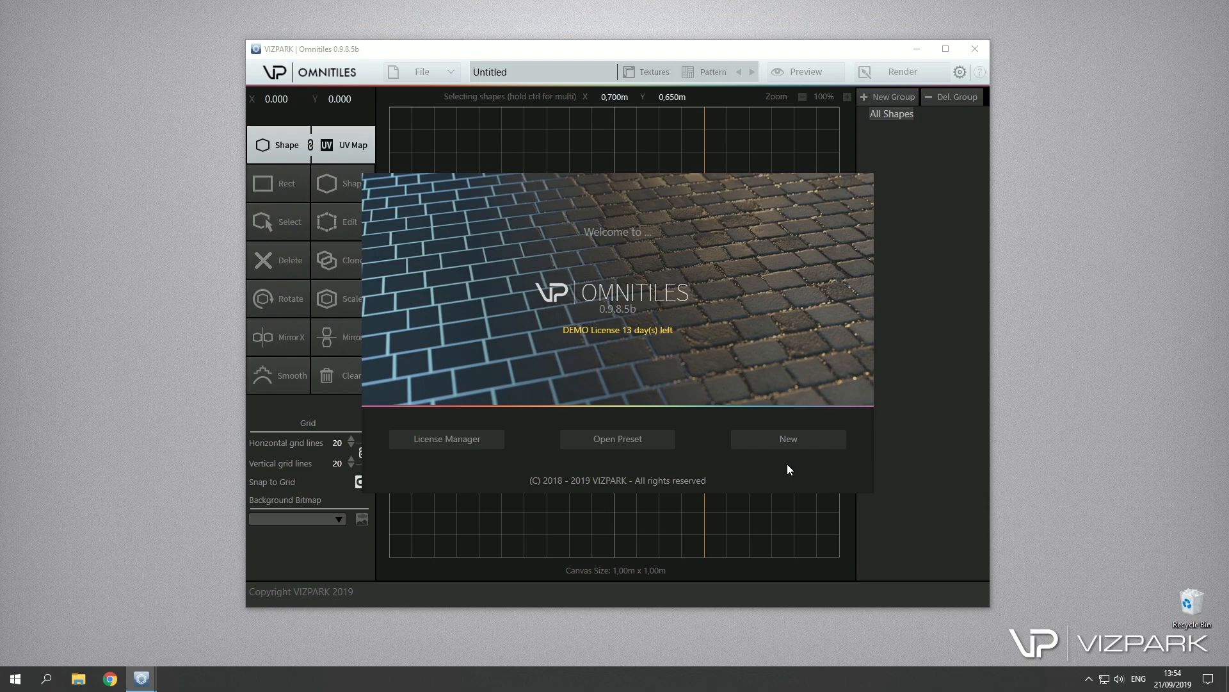